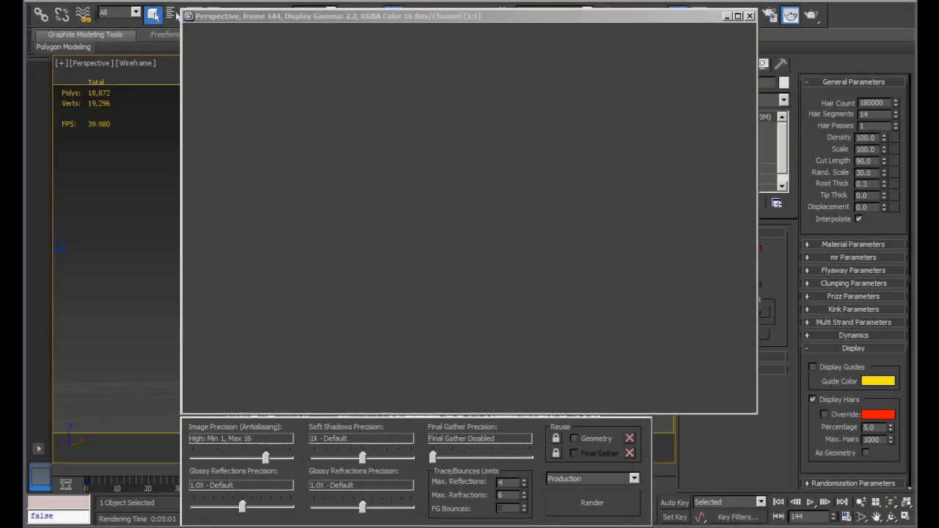
# Render the Perspective view of the furry gorilla at frame 144
pyautogui.click(593, 502)
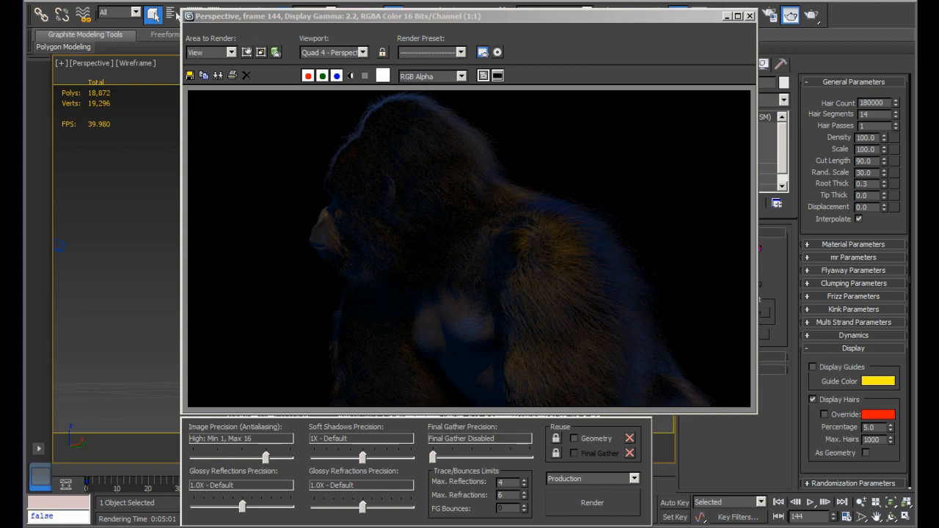
pyautogui.moveTo(437, 167)
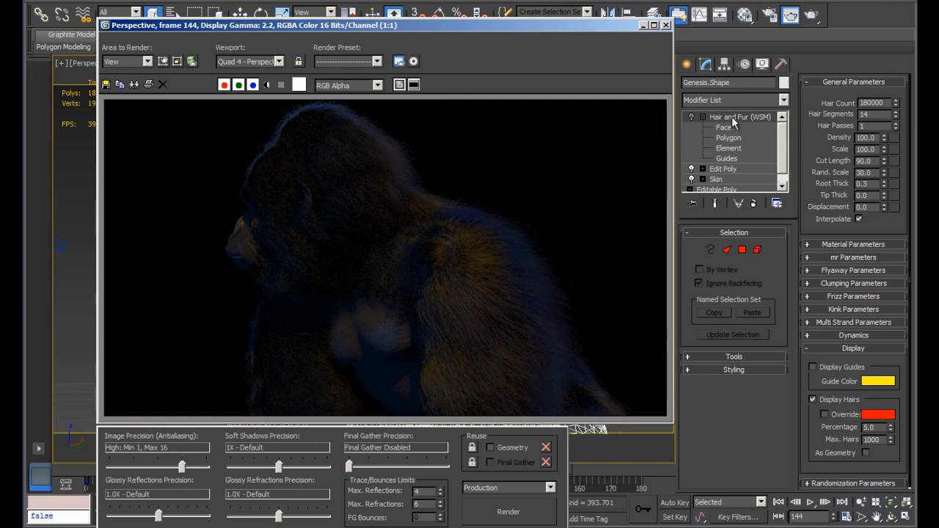
pyautogui.moveTo(732, 126)
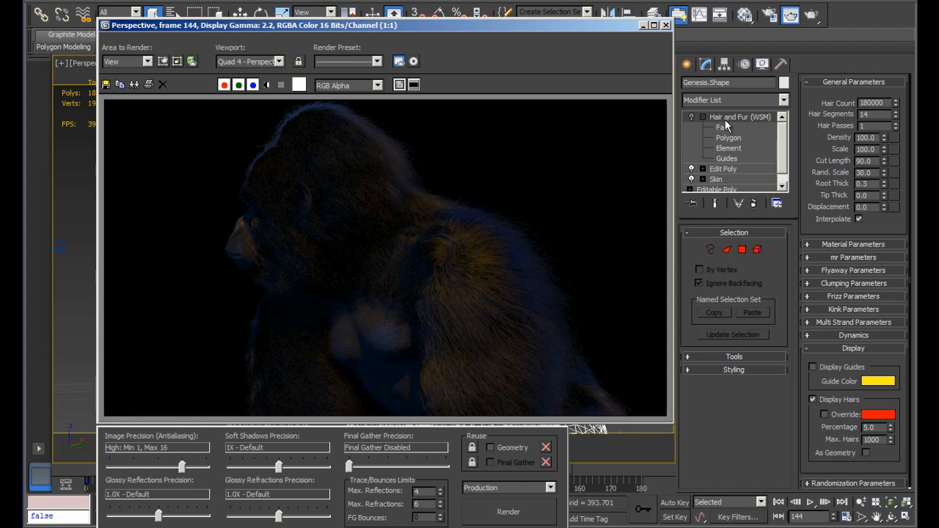
pyautogui.moveTo(783, 174)
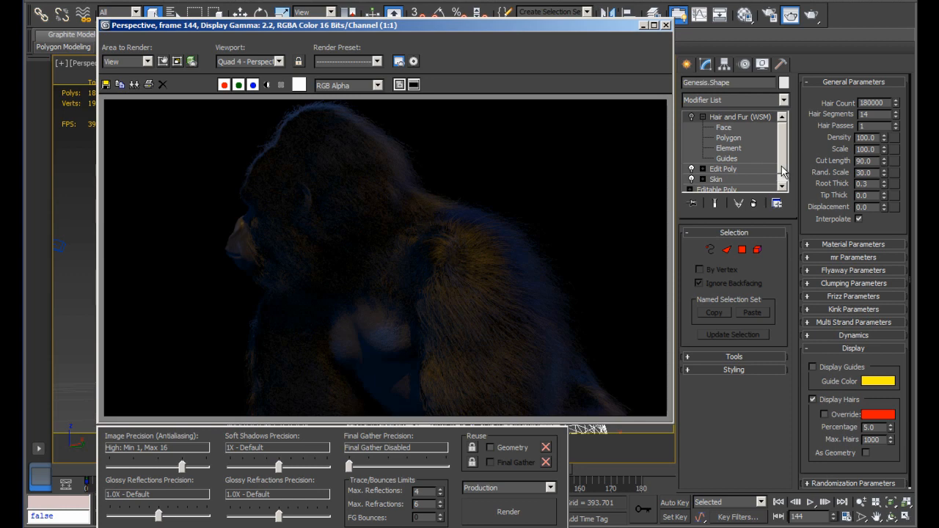
pyautogui.moveTo(784, 169)
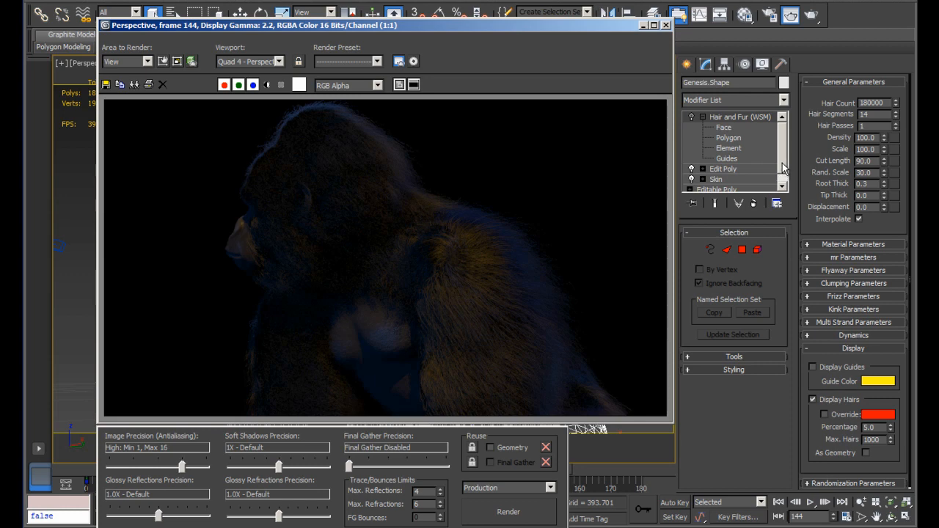
pyautogui.moveTo(783, 164)
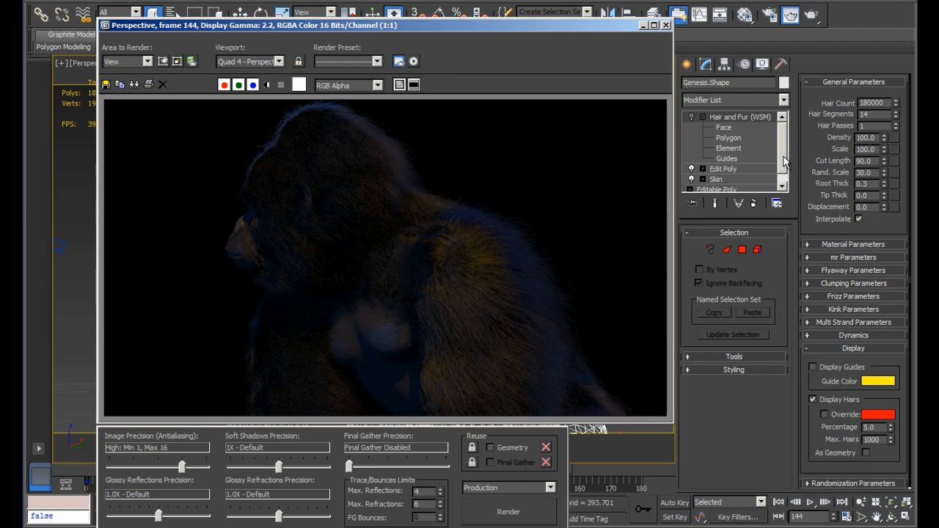
pyautogui.moveTo(490, 243)
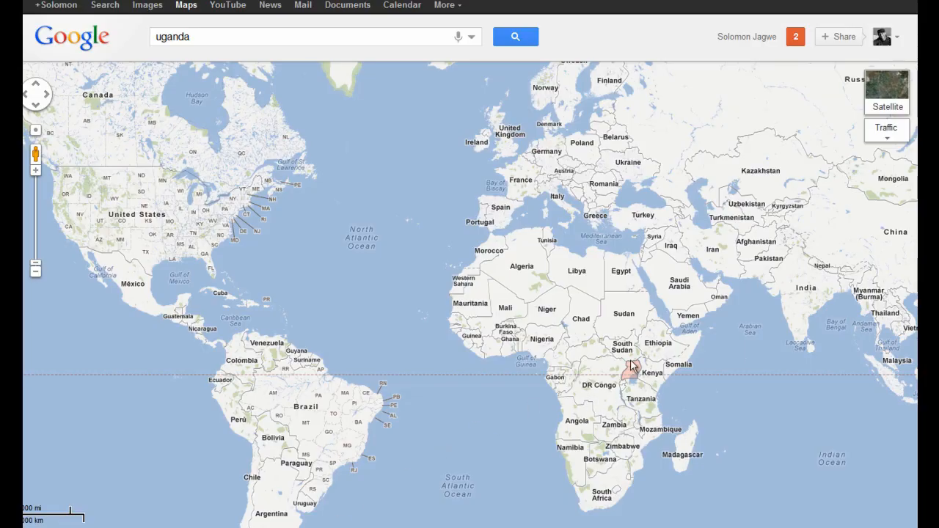
pyautogui.moveTo(646, 393)
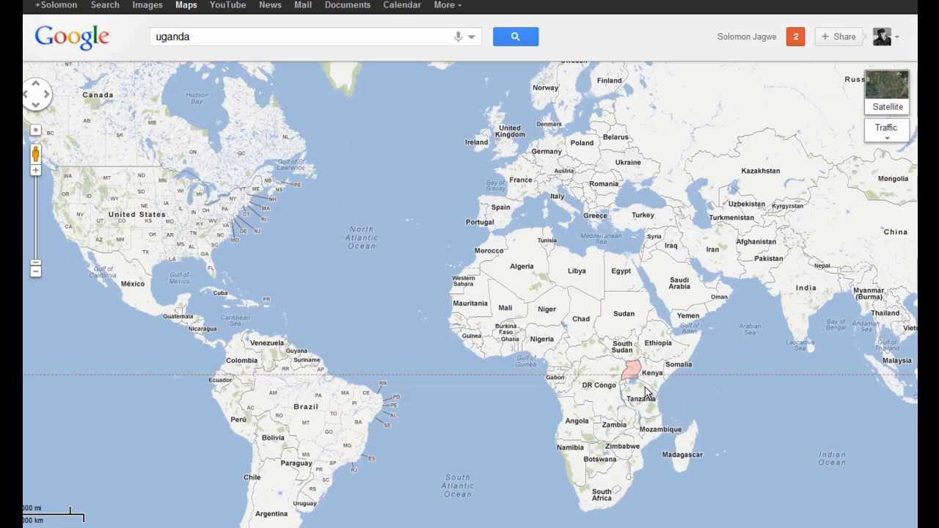
pyautogui.moveTo(660, 402)
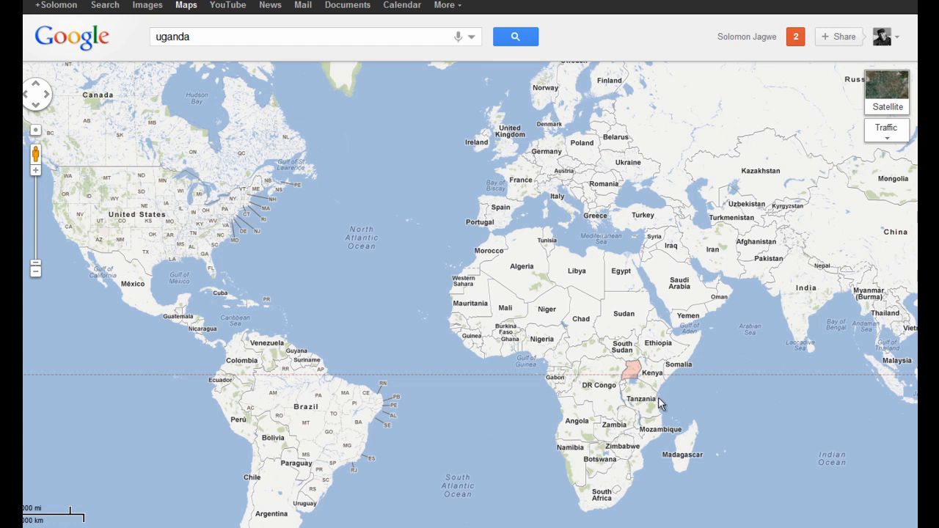
pyautogui.moveTo(633, 387)
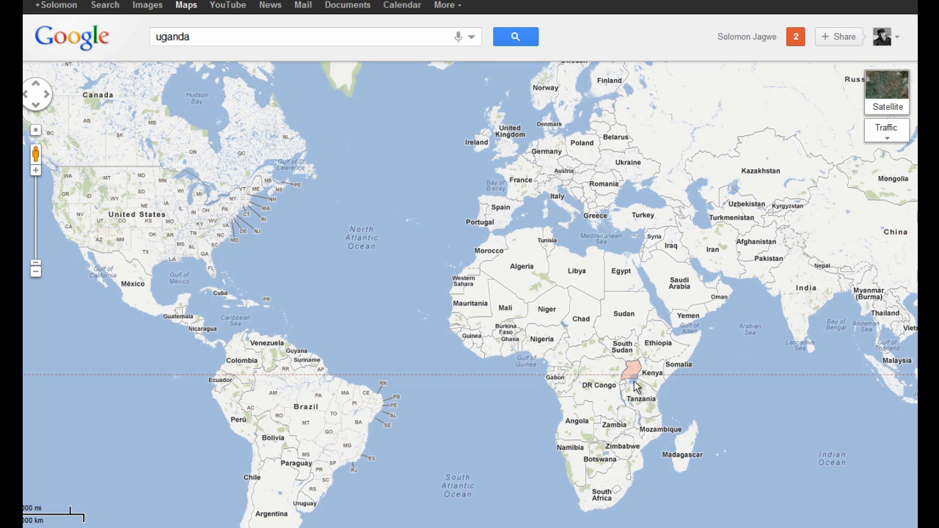
pyautogui.moveTo(633, 374)
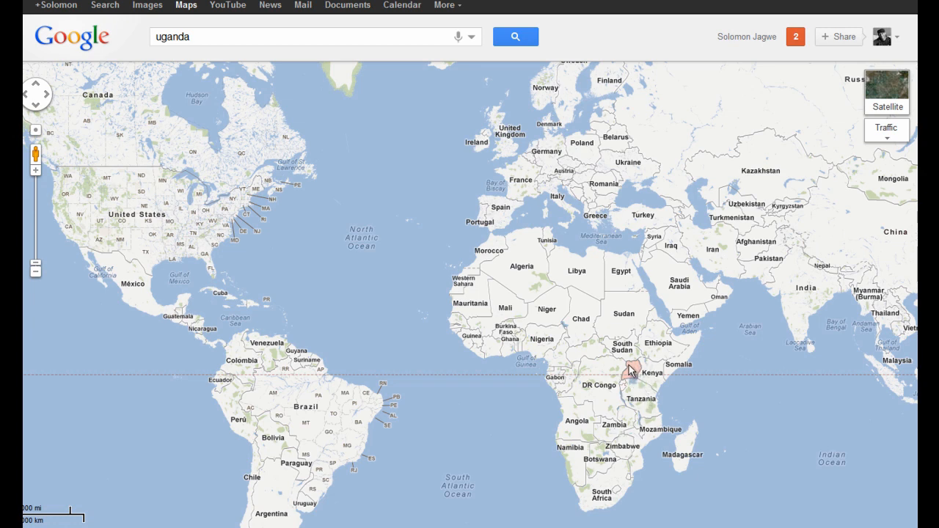
pyautogui.moveTo(193, 194)
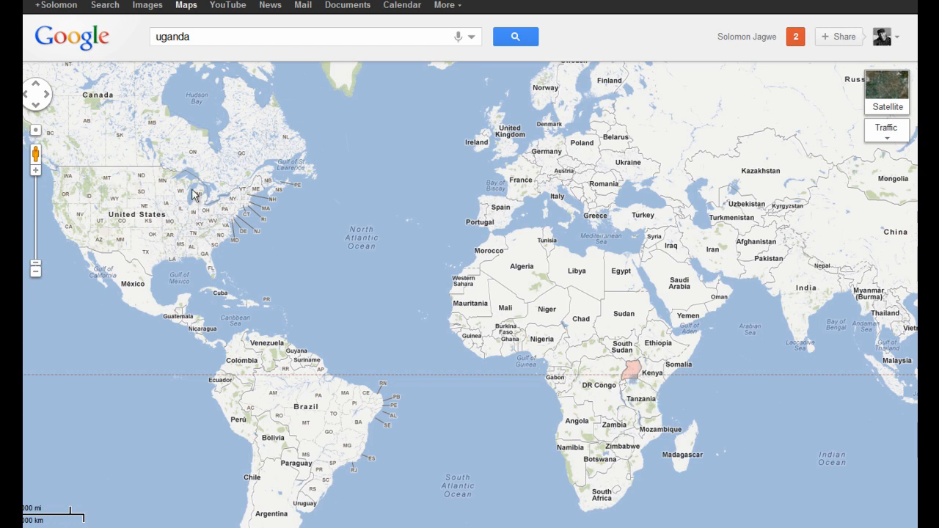
pyautogui.moveTo(336, 229)
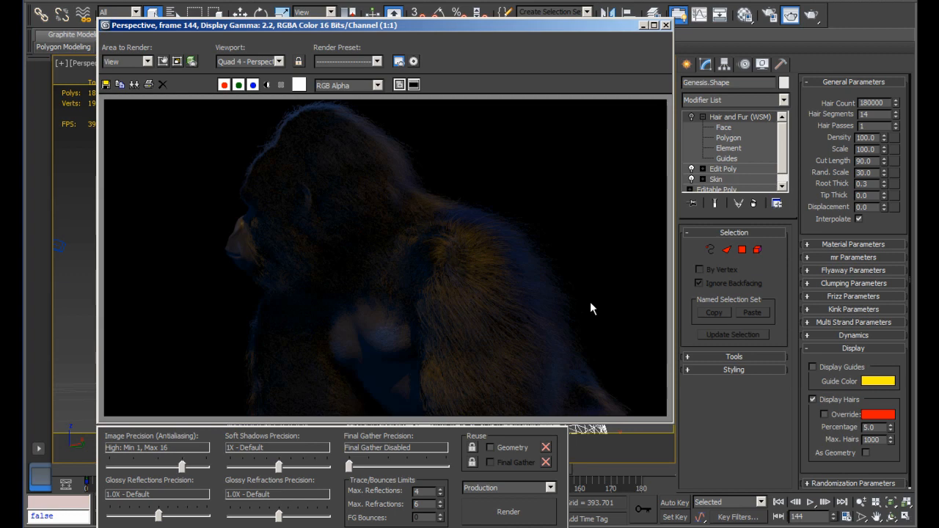
pyautogui.moveTo(540, 301)
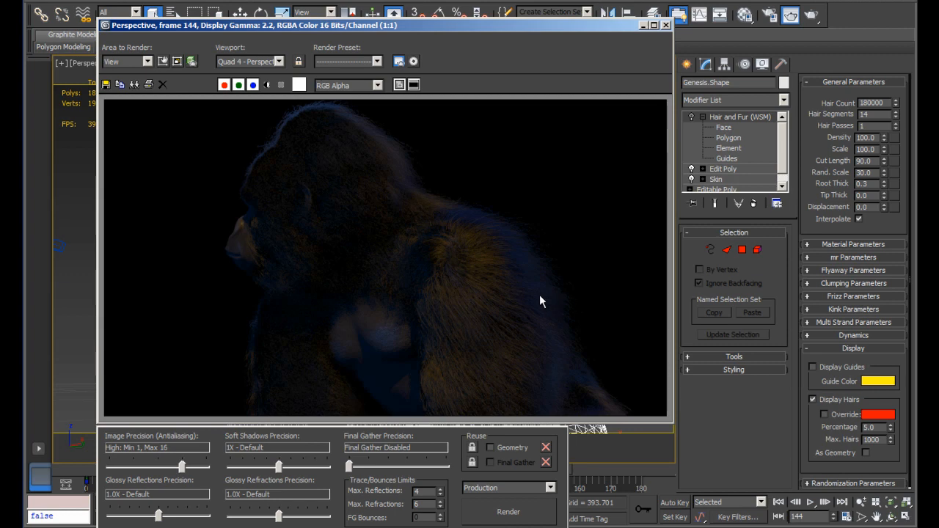
pyautogui.moveTo(478, 347)
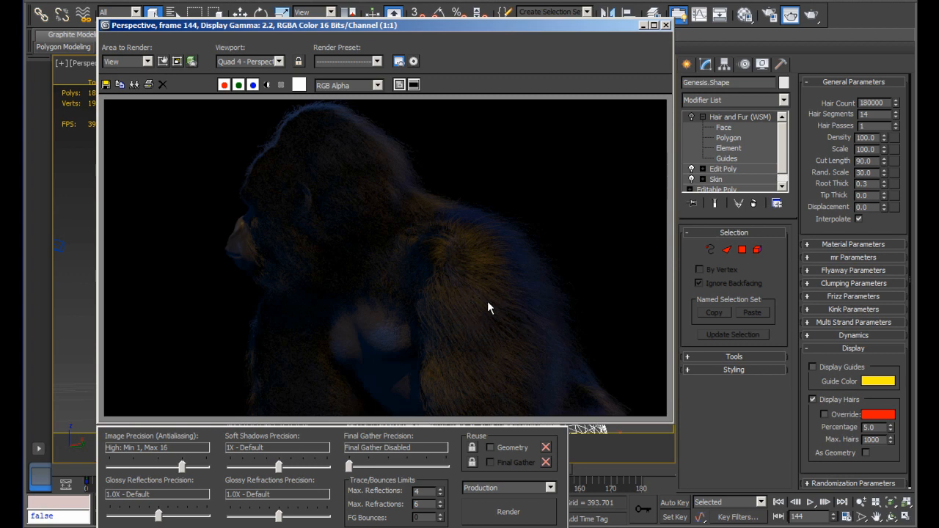
pyautogui.moveTo(475, 262)
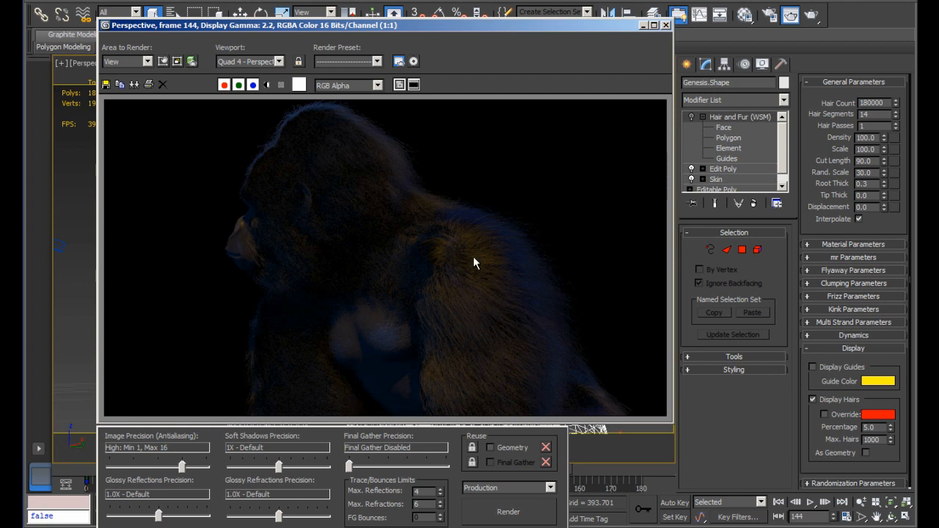
pyautogui.moveTo(472, 285)
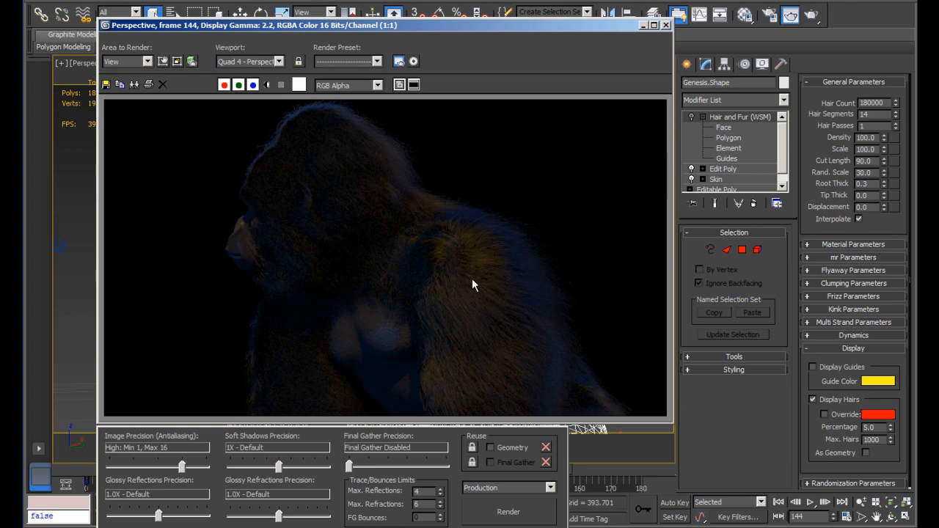
pyautogui.moveTo(452, 273)
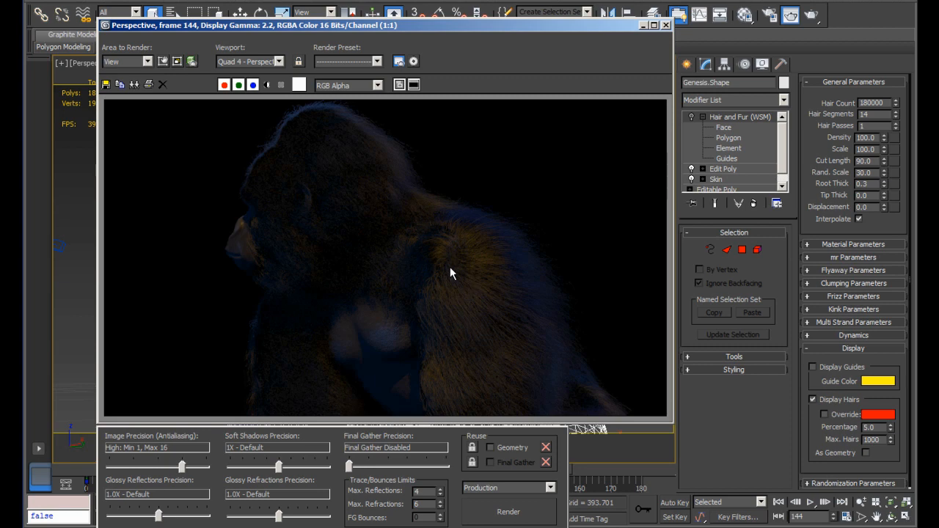
pyautogui.moveTo(499, 276)
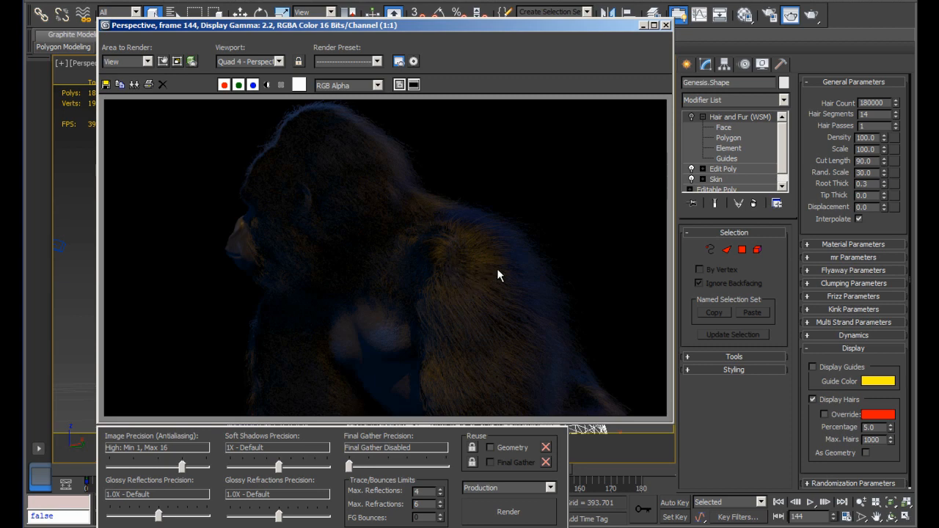
pyautogui.moveTo(437, 208)
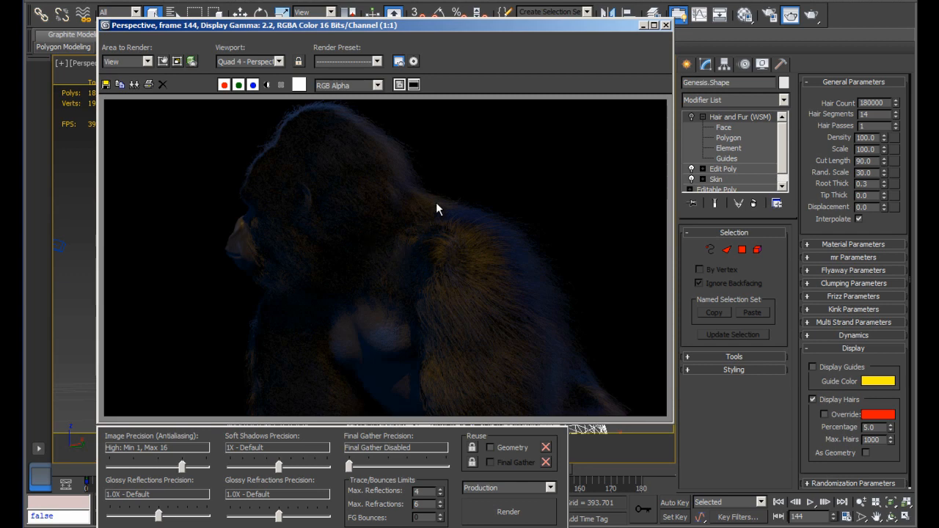
pyautogui.moveTo(519, 336)
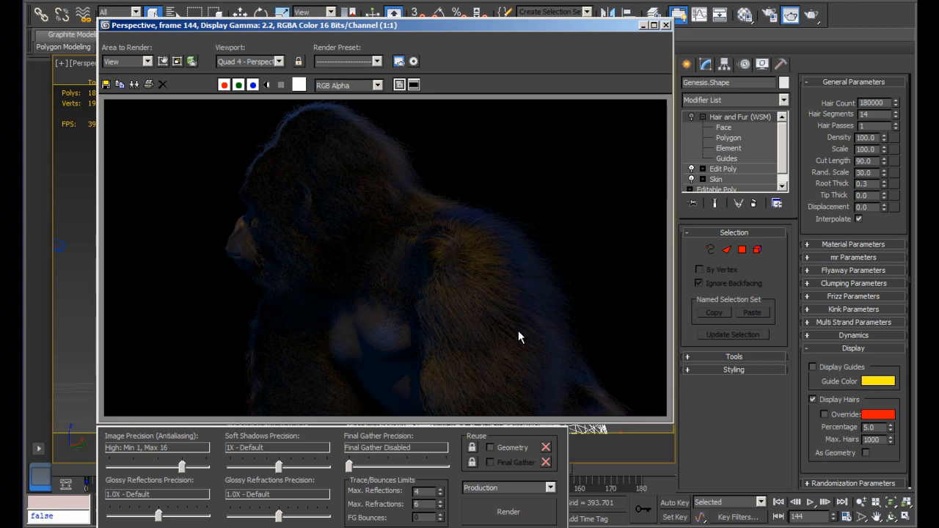
pyautogui.moveTo(525, 289)
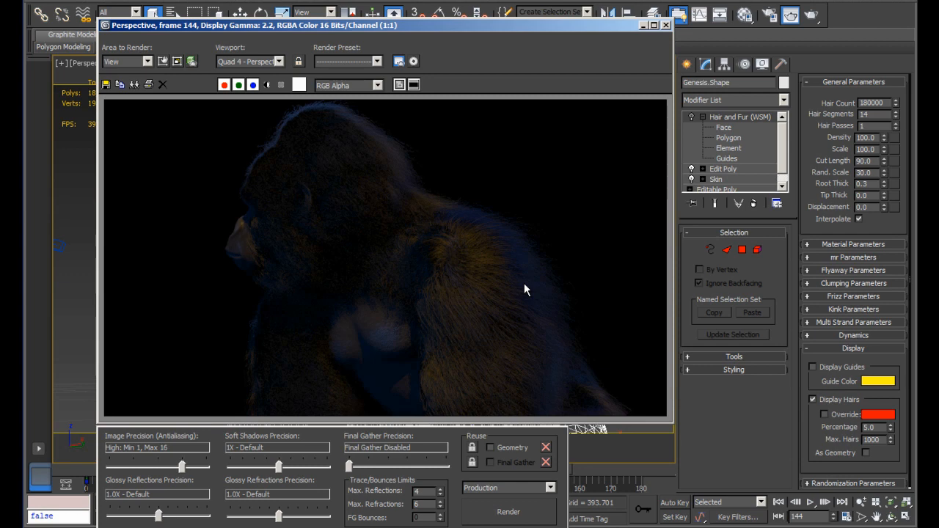
pyautogui.moveTo(516, 335)
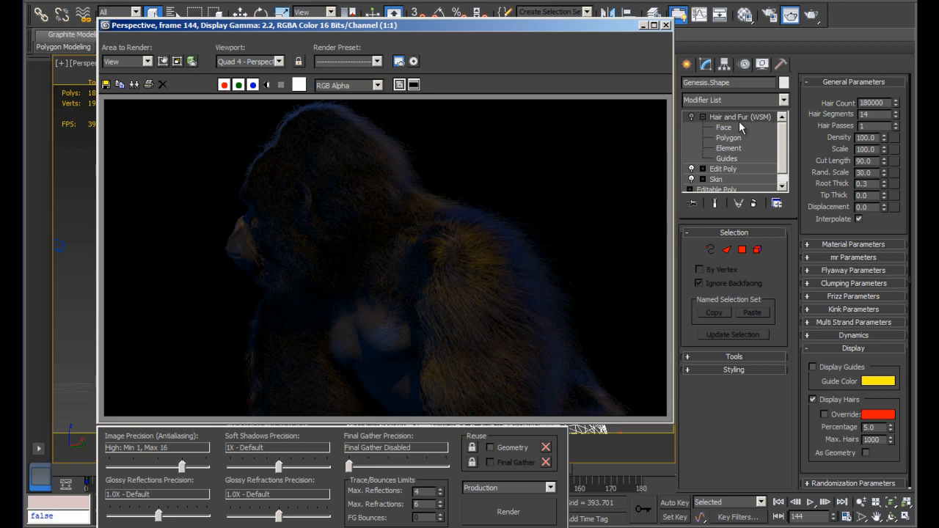
pyautogui.moveTo(472, 354)
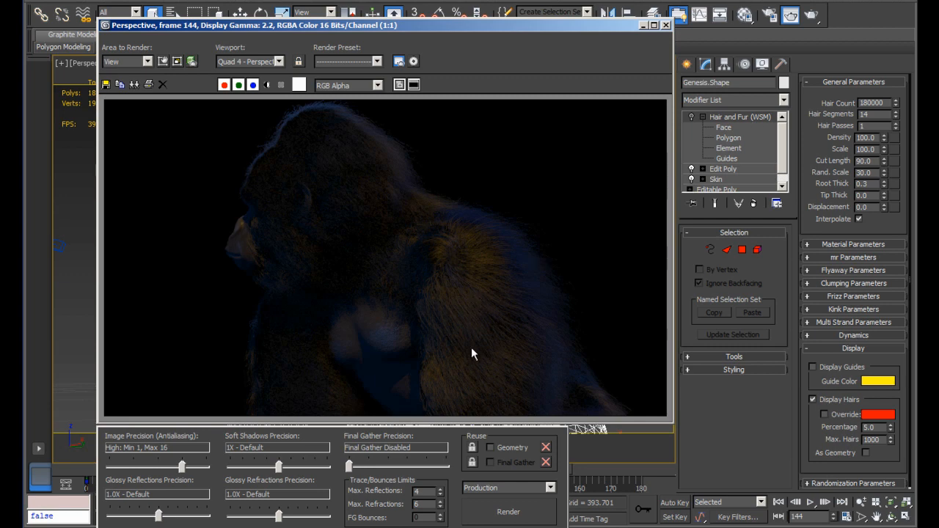
pyautogui.moveTo(469, 342)
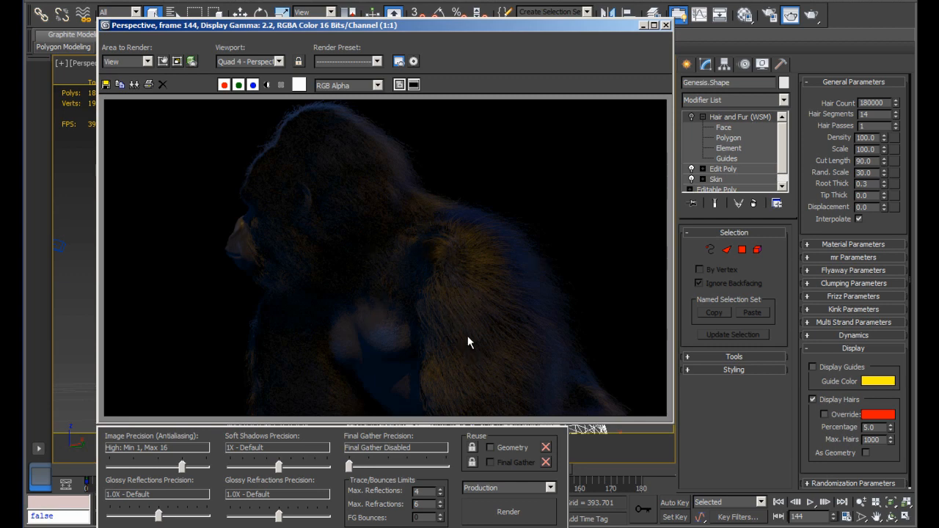
pyautogui.moveTo(355, 235)
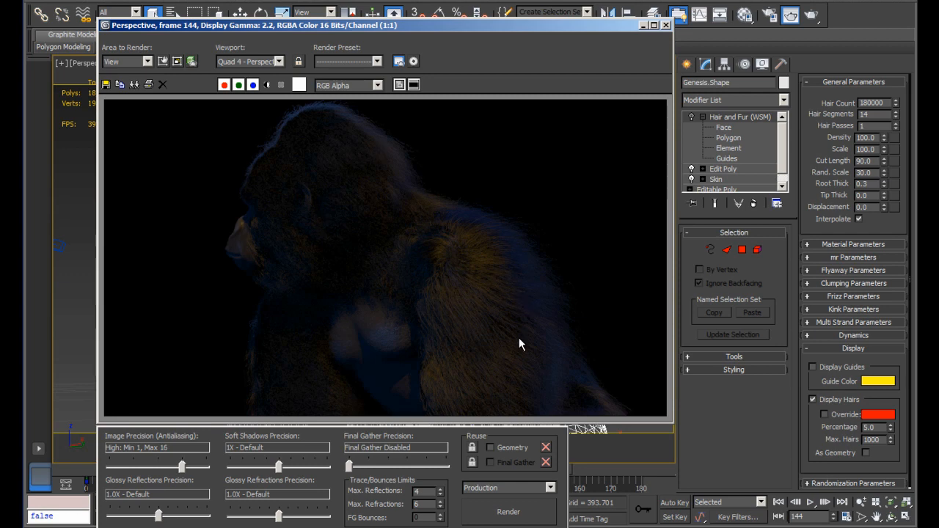
pyautogui.moveTo(320, 267)
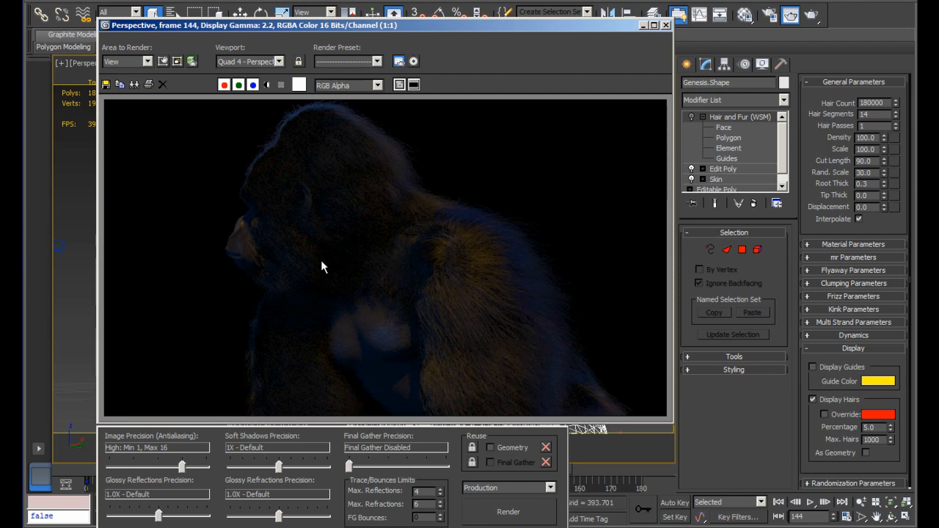
pyautogui.moveTo(579, 396)
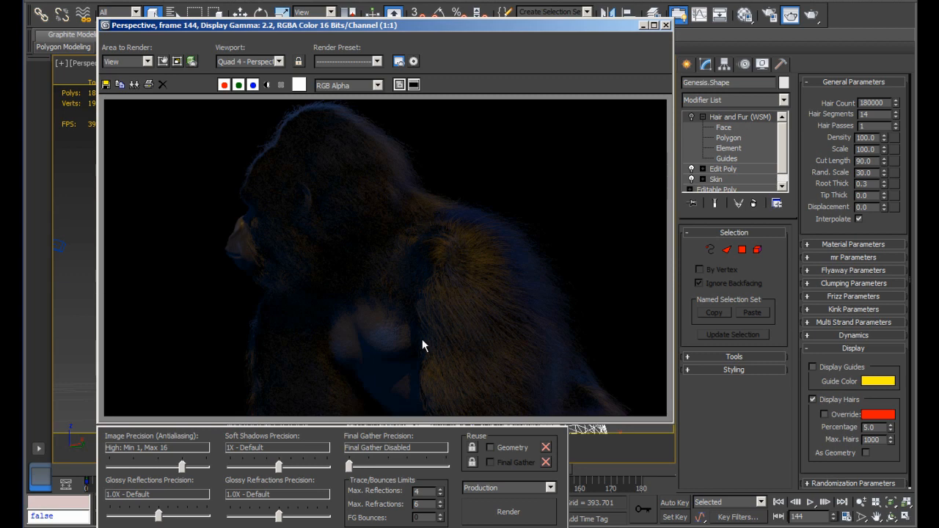
pyautogui.moveTo(296, 132)
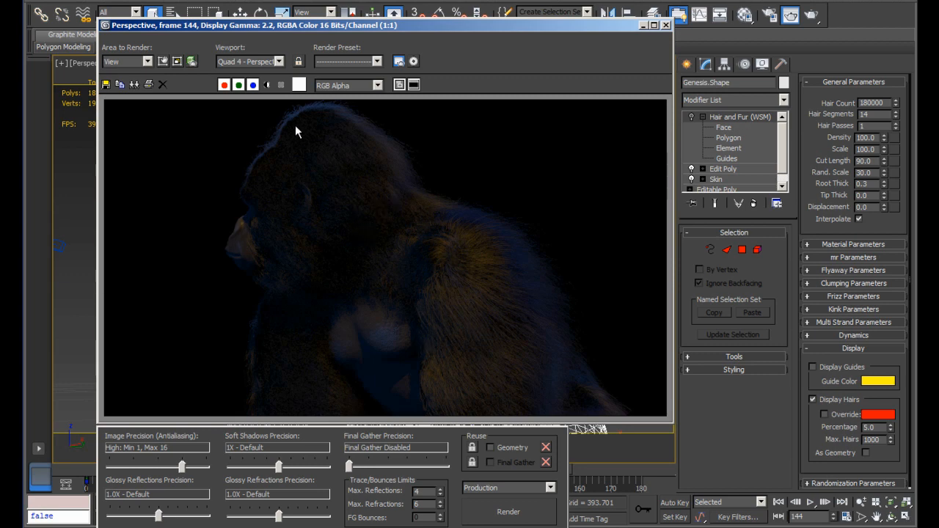
pyautogui.moveTo(450, 287)
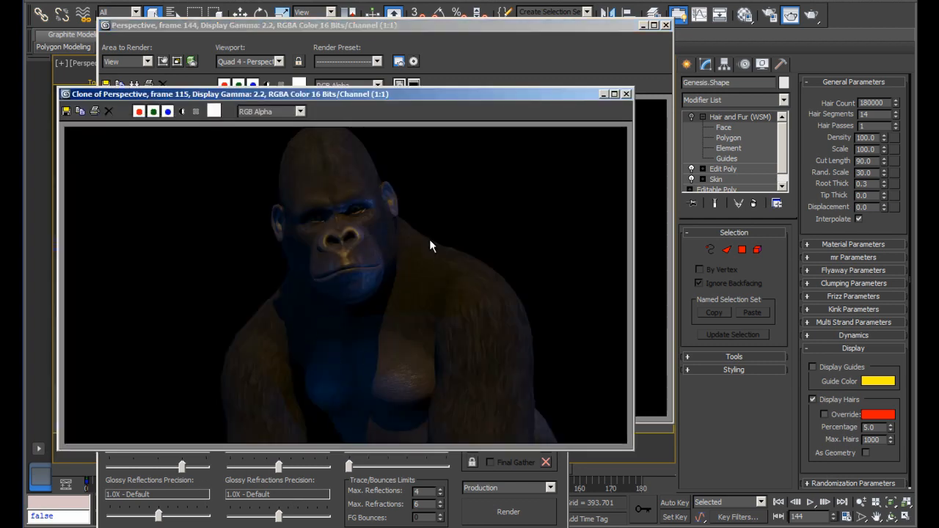
pyautogui.moveTo(489, 329)
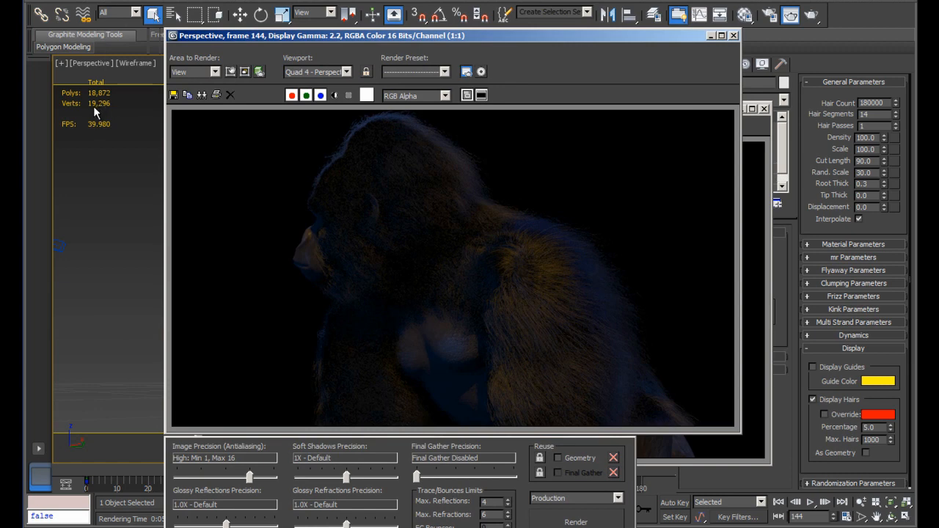
pyautogui.moveTo(97, 106)
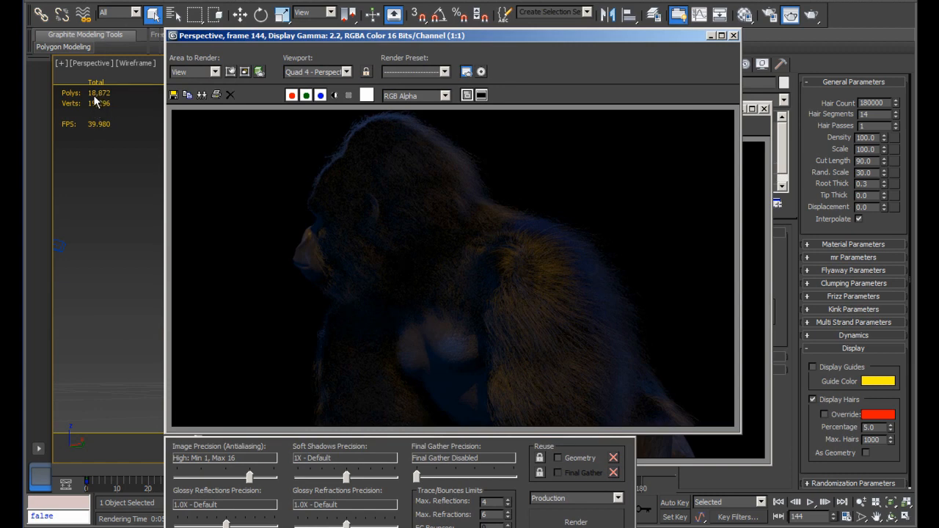
pyautogui.moveTo(135, 114)
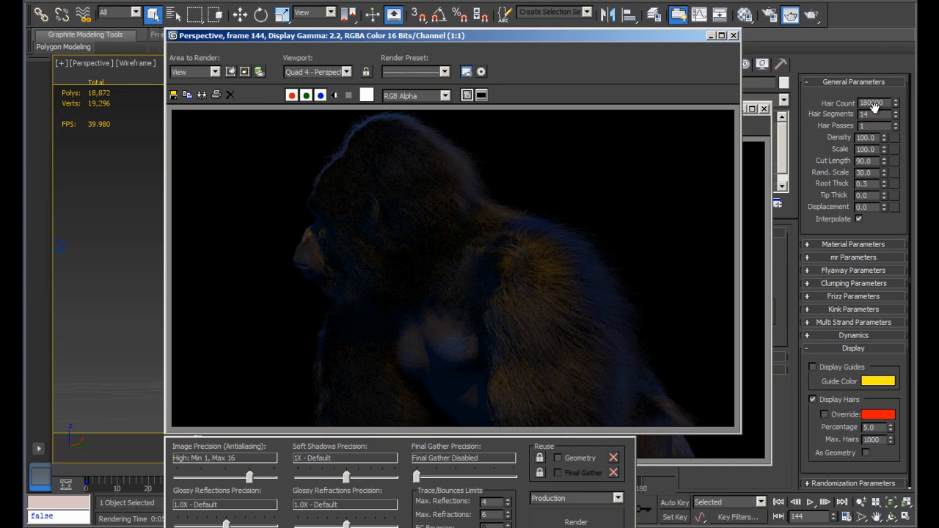
pyautogui.moveTo(726, 81)
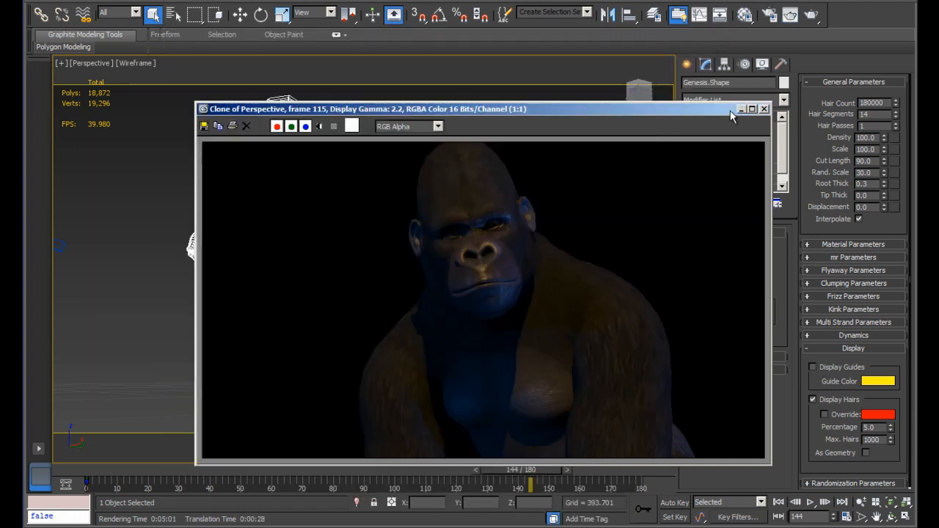
# Close the render windows and scrub the gorilla animation from frame 0 through to frame 156
pyautogui.click(764, 108)
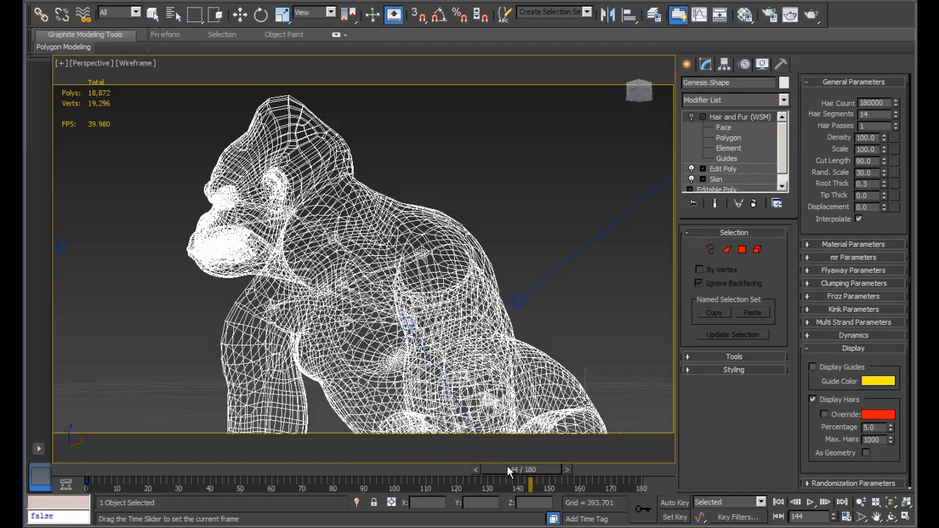
pyautogui.moveTo(528, 482); pyautogui.dragTo(168, 483)
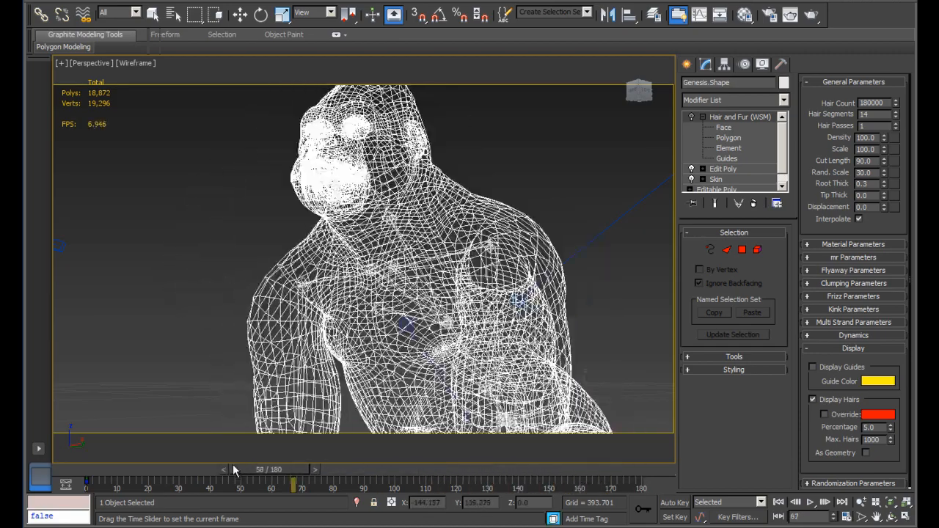
pyautogui.moveTo(291, 482); pyautogui.dragTo(132, 483)
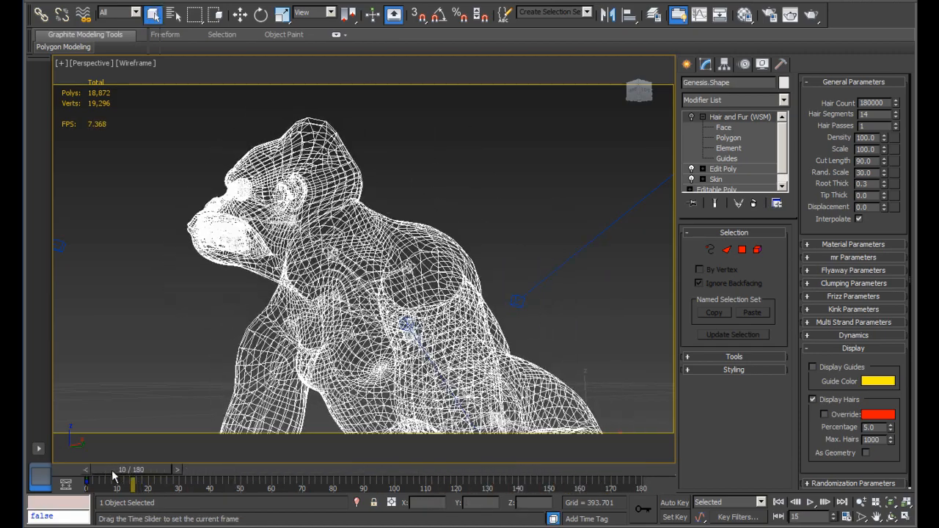
pyautogui.moveTo(132, 481); pyautogui.dragTo(223, 481)
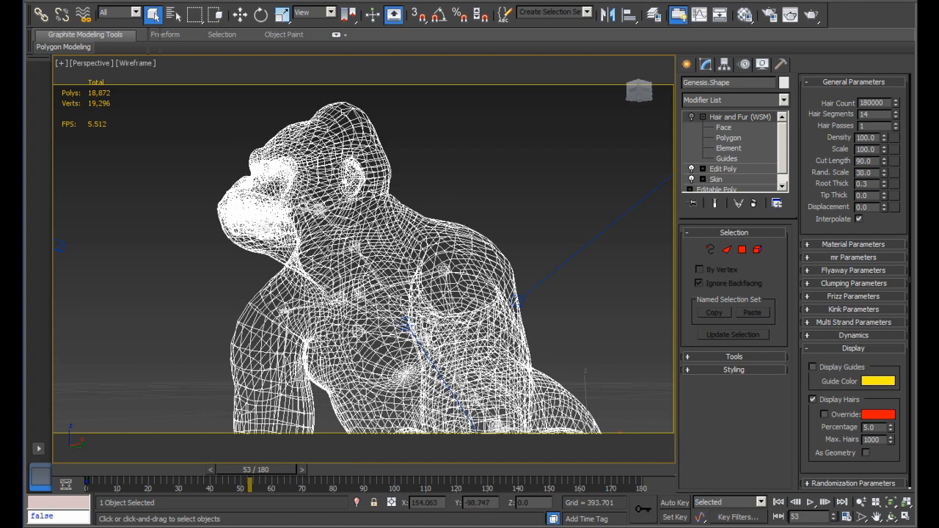
pyautogui.moveTo(484, 228)
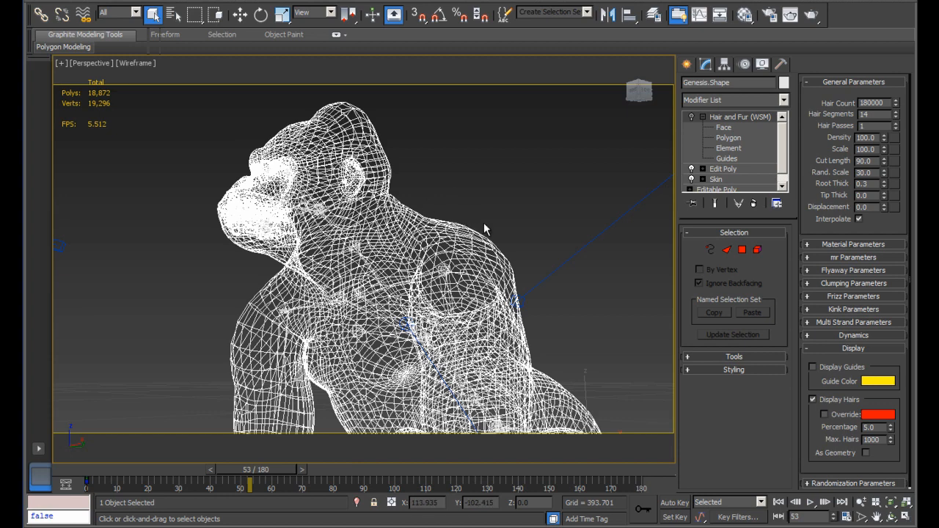
pyautogui.moveTo(473, 185)
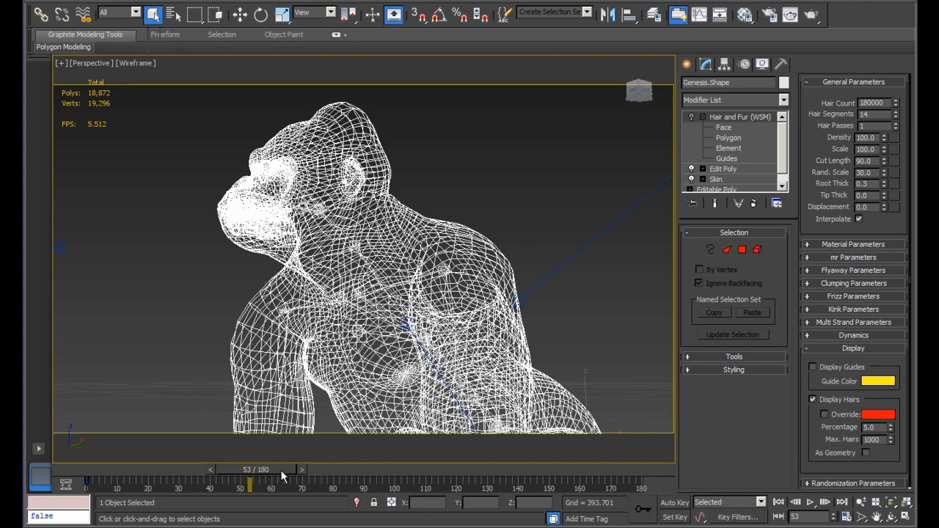
pyautogui.moveTo(250, 487); pyautogui.dragTo(490, 486)
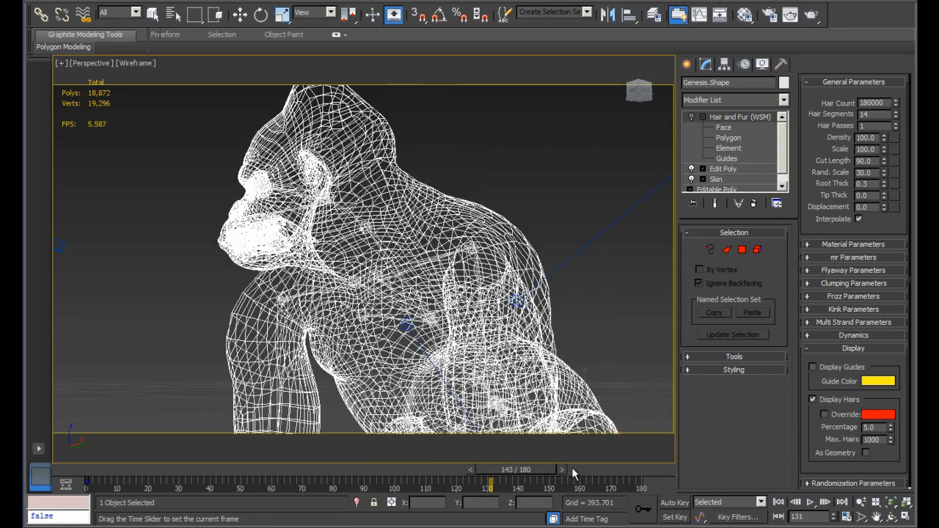
pyautogui.moveTo(490, 486); pyautogui.dragTo(569, 485)
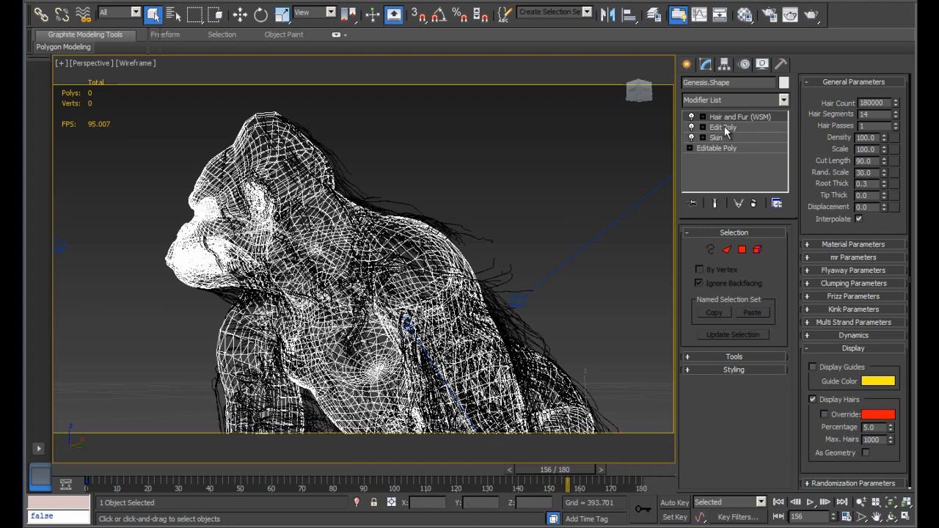
# Enter the Hair and Fur Polygon level so the fur-growing polygons show in red
pyautogui.click(701, 117)
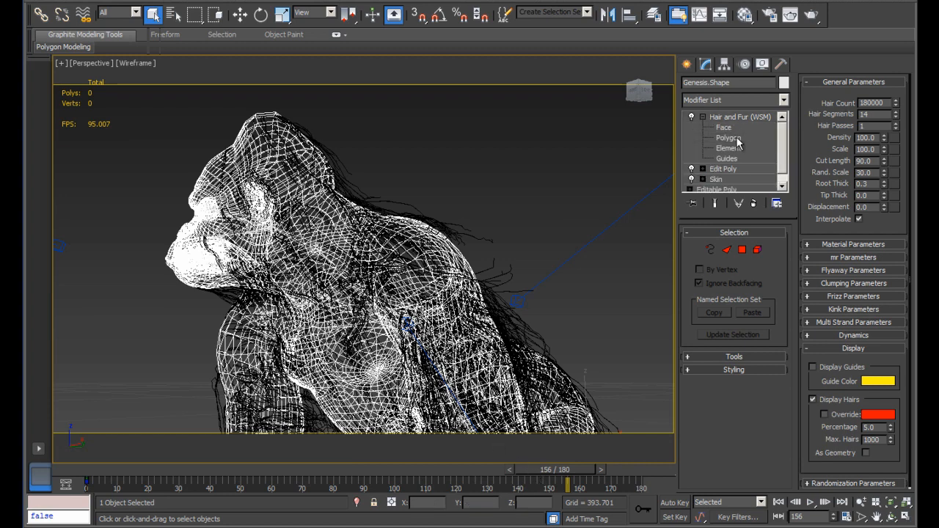
pyautogui.click(727, 138)
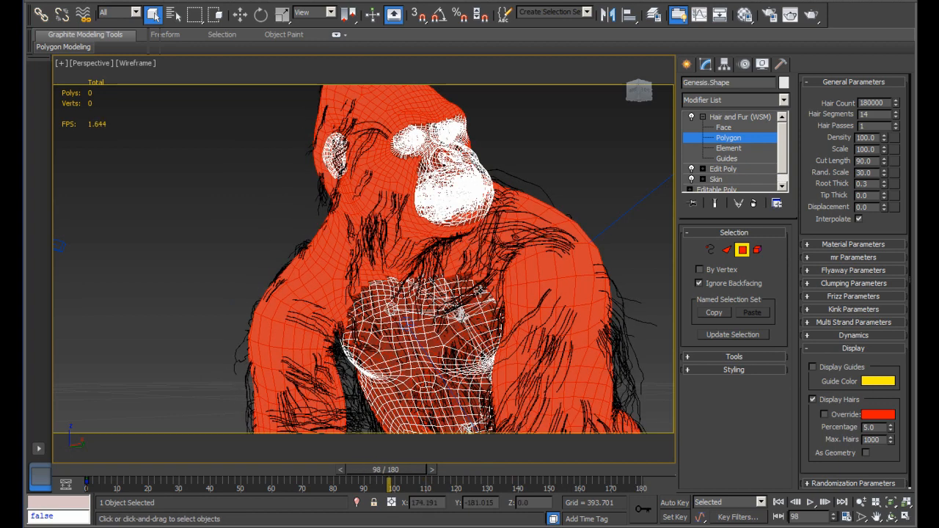
pyautogui.moveTo(572, 288)
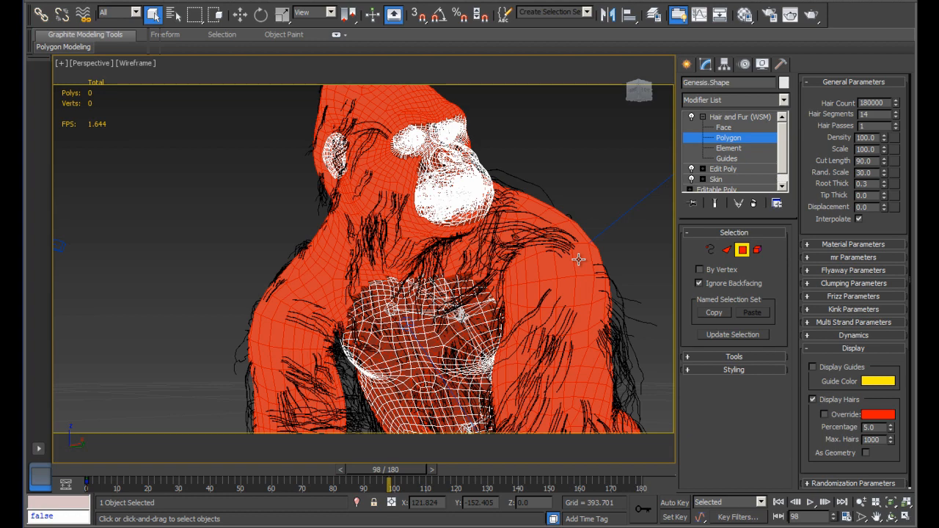
pyautogui.moveTo(599, 297)
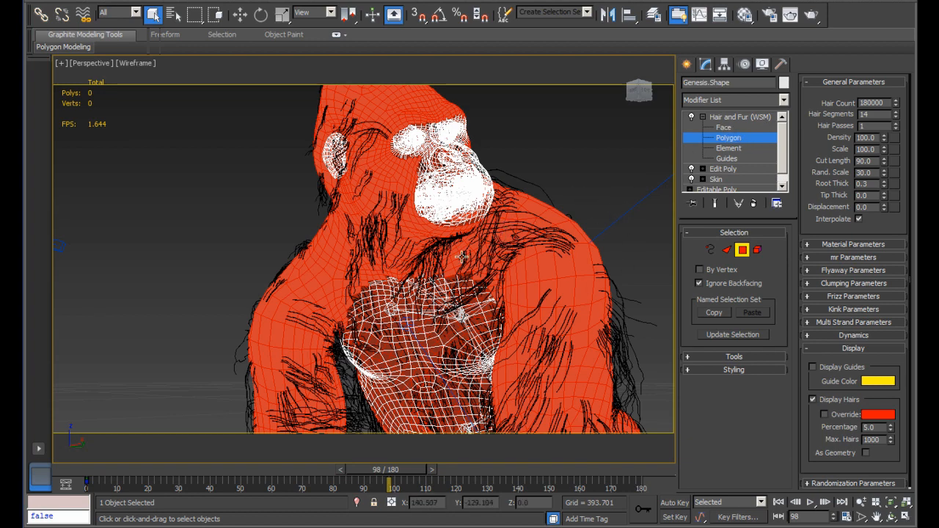
pyautogui.moveTo(456, 261)
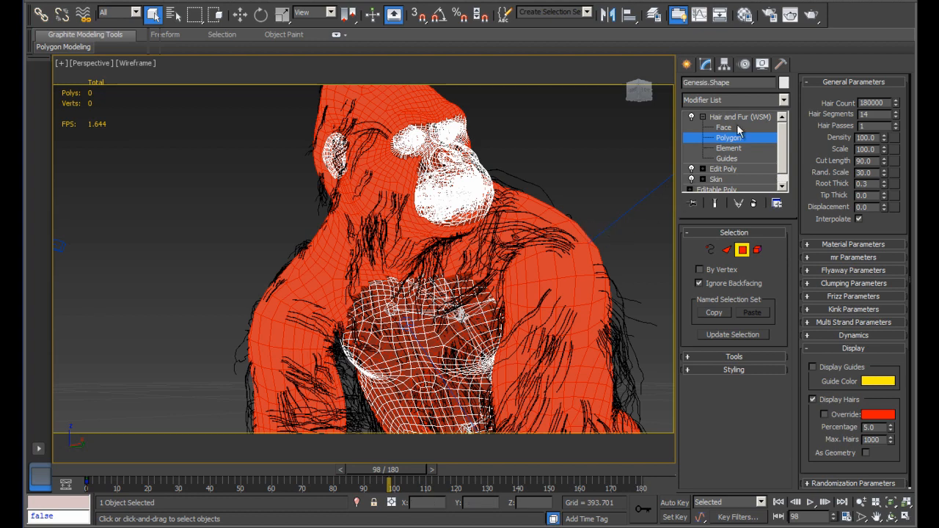
pyautogui.moveTo(742, 139)
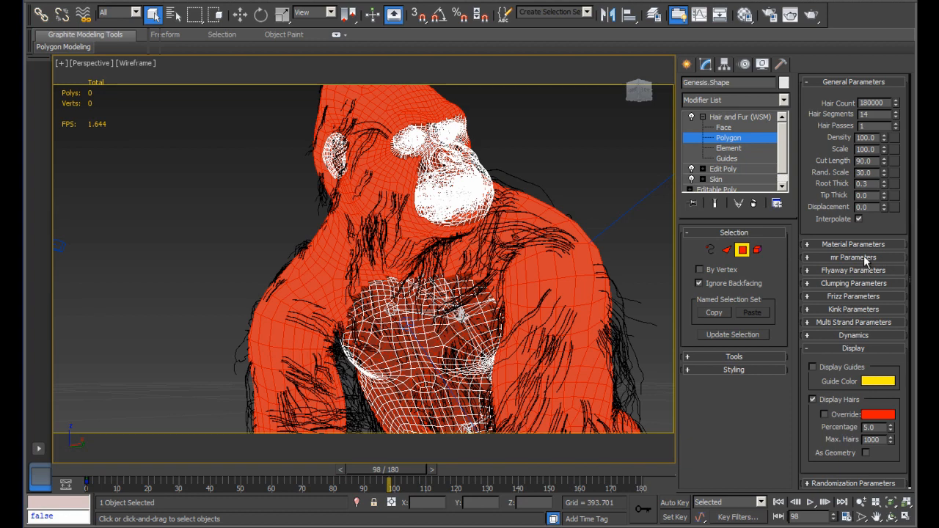
pyautogui.moveTo(807, 287)
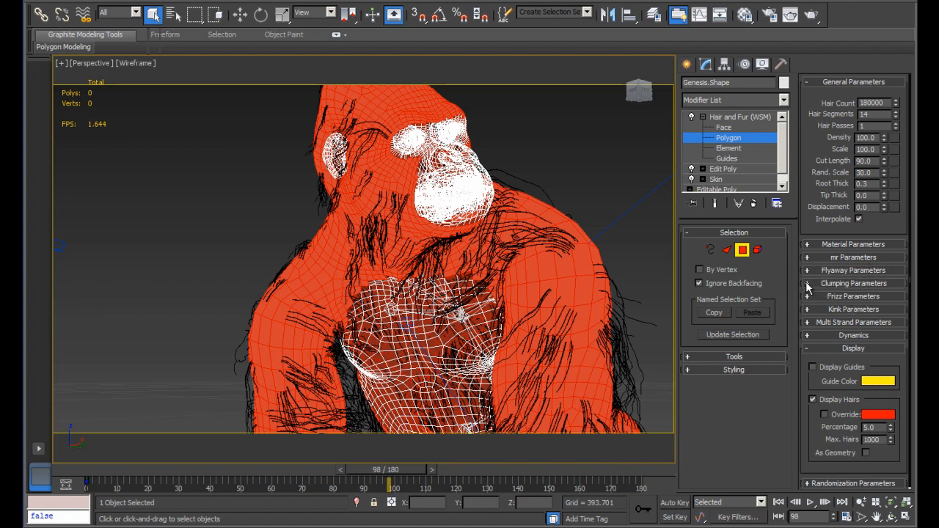
pyautogui.moveTo(849, 296)
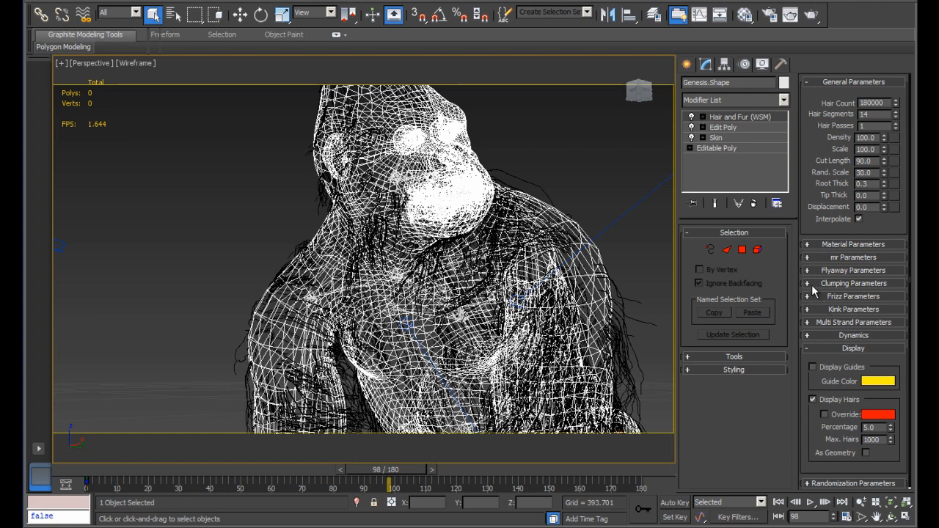
# Expand the Clumping Parameters rollout and render frame 144 again
pyautogui.click(852, 283)
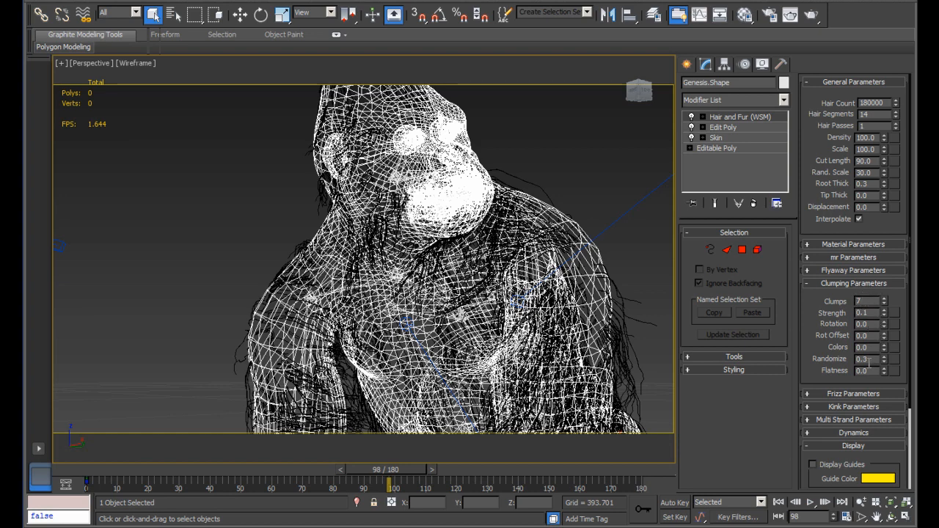
pyautogui.moveTo(848, 346)
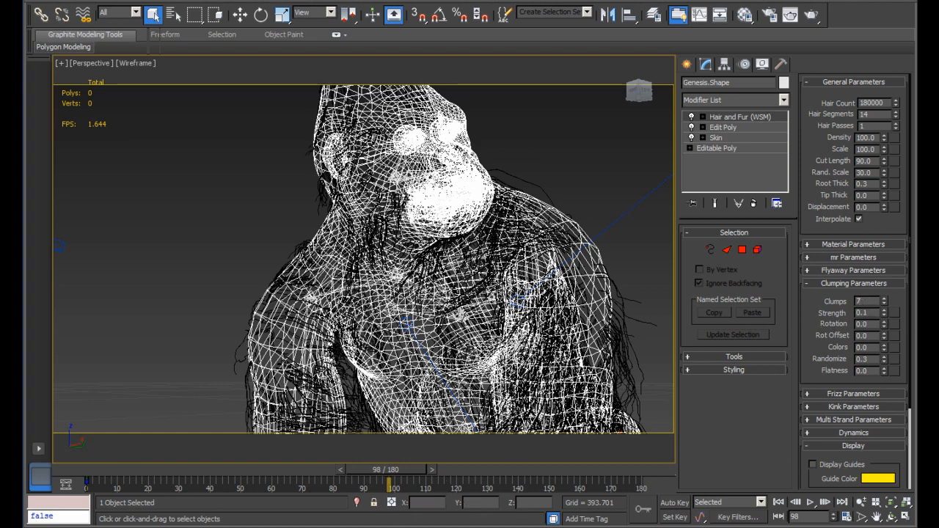
pyautogui.click(393, 13)
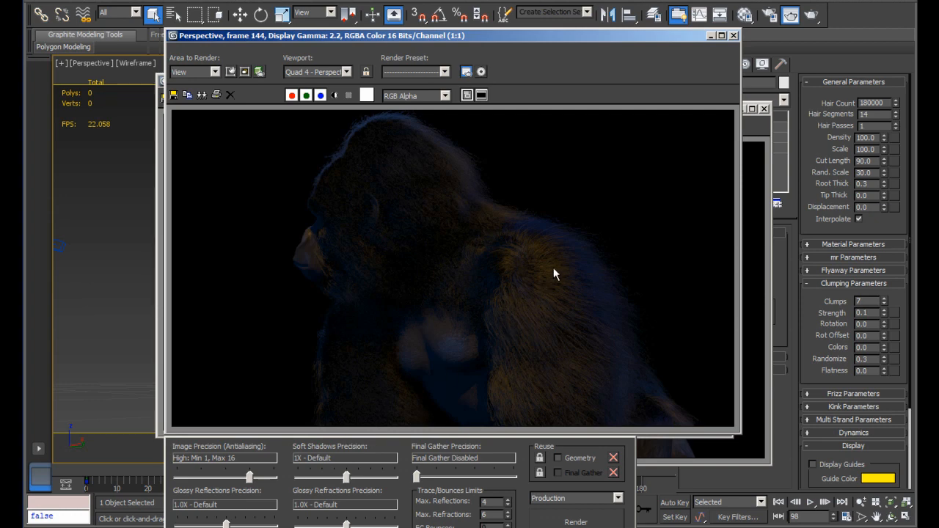
pyautogui.moveTo(513, 235)
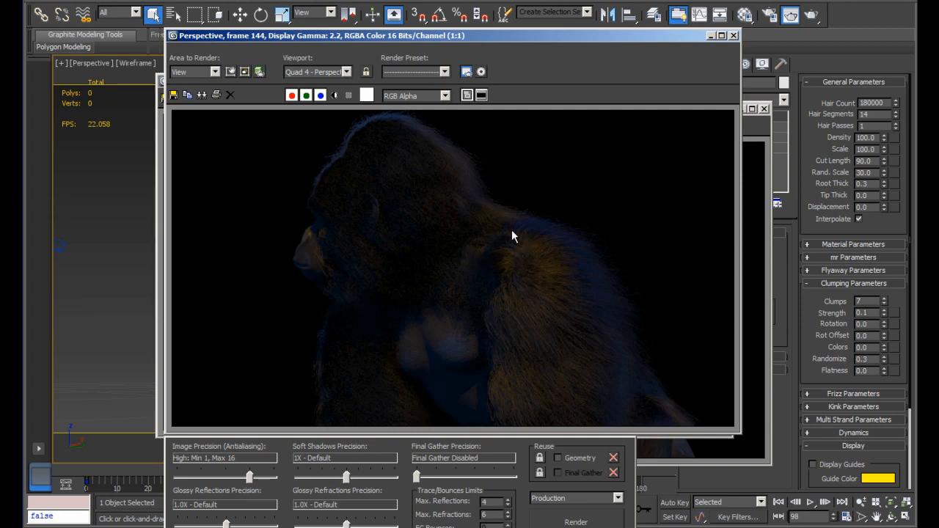
pyautogui.moveTo(375, 351)
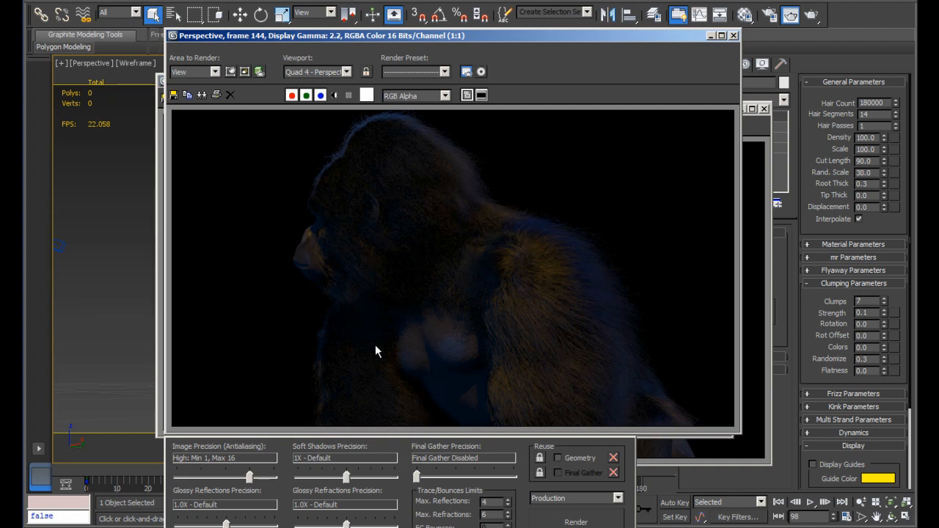
pyautogui.moveTo(642, 316)
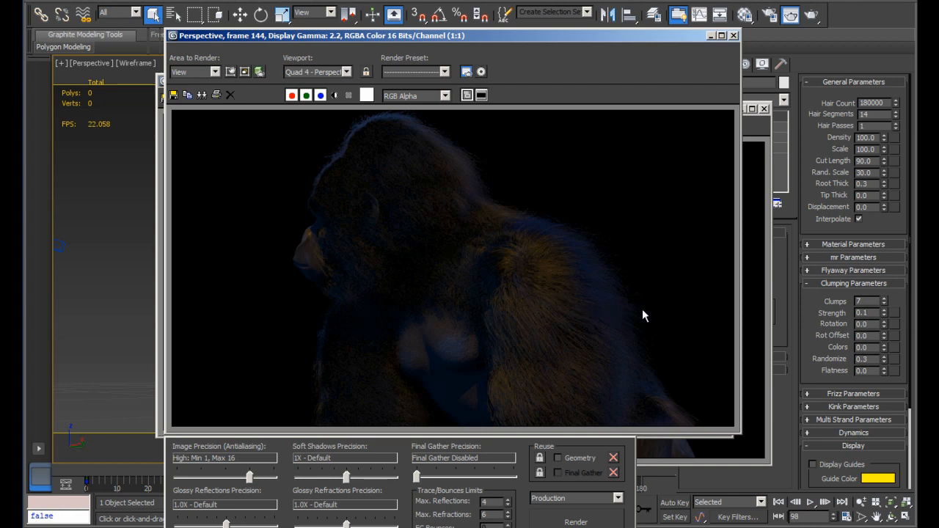
pyautogui.moveTo(711, 41)
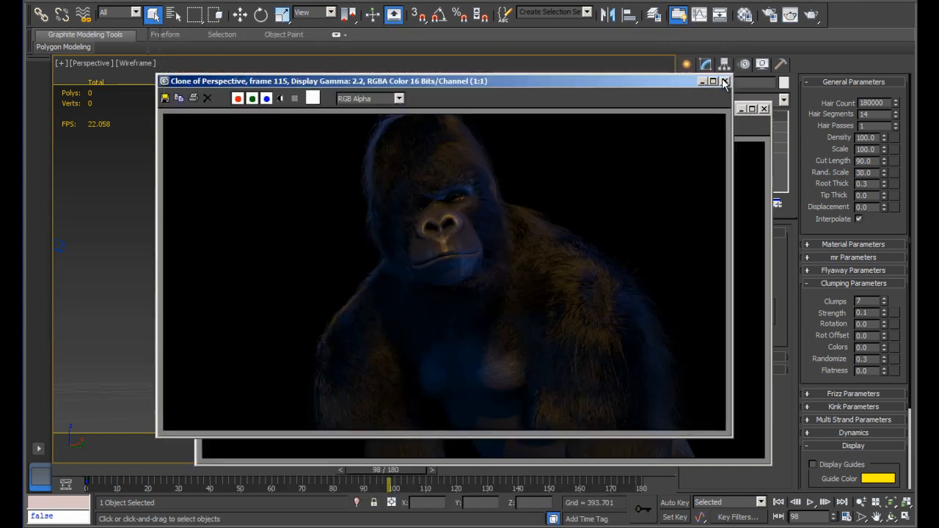
# Inspect the cloned render window, then close it to return to the wireframe viewport
pyautogui.moveTo(330, 80); pyautogui.dragTo(366, 109)
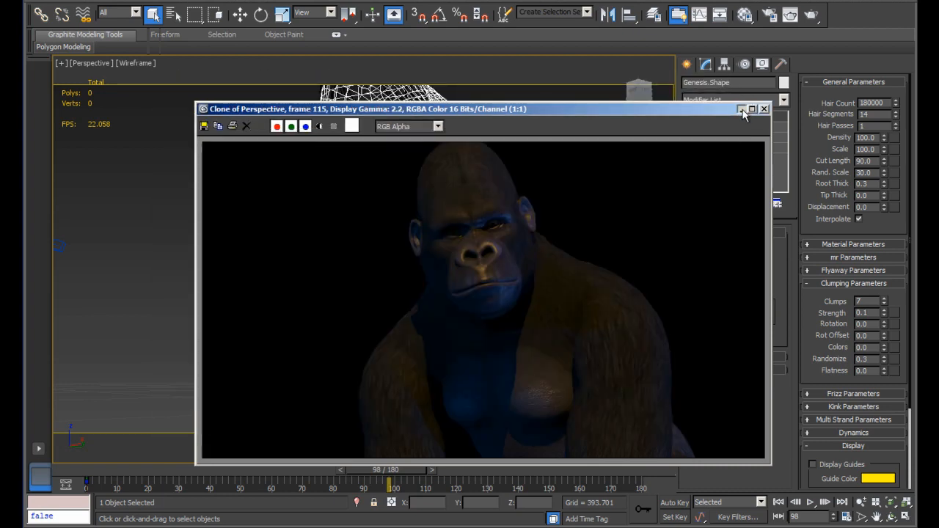
pyautogui.click(763, 109)
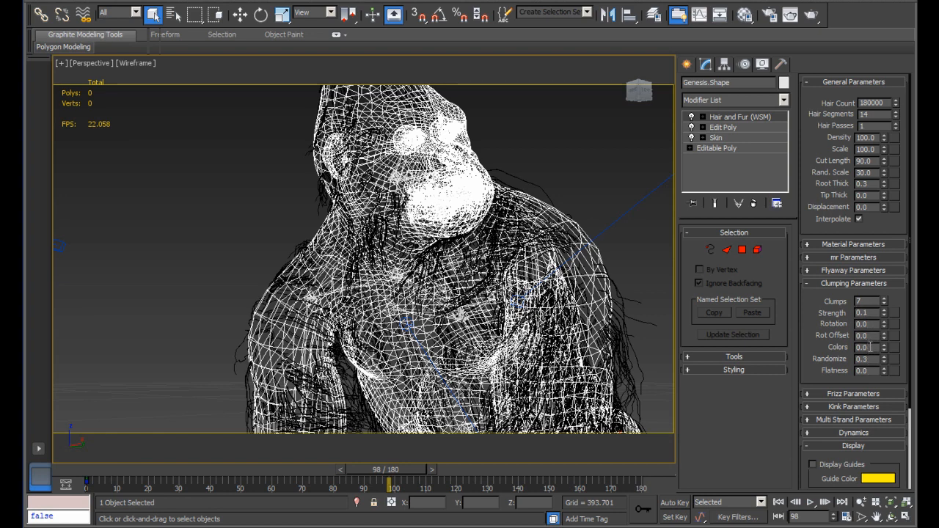
pyautogui.moveTo(531, 364)
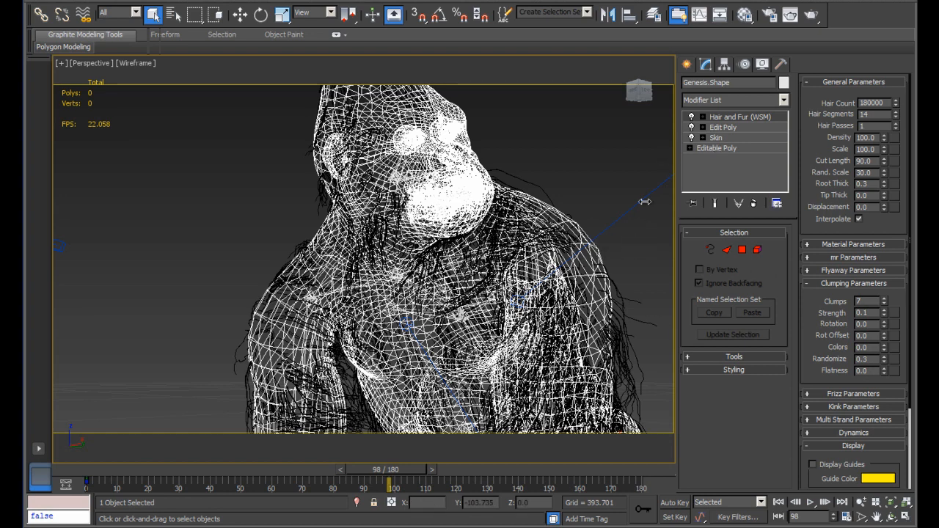
pyautogui.moveTo(645, 226)
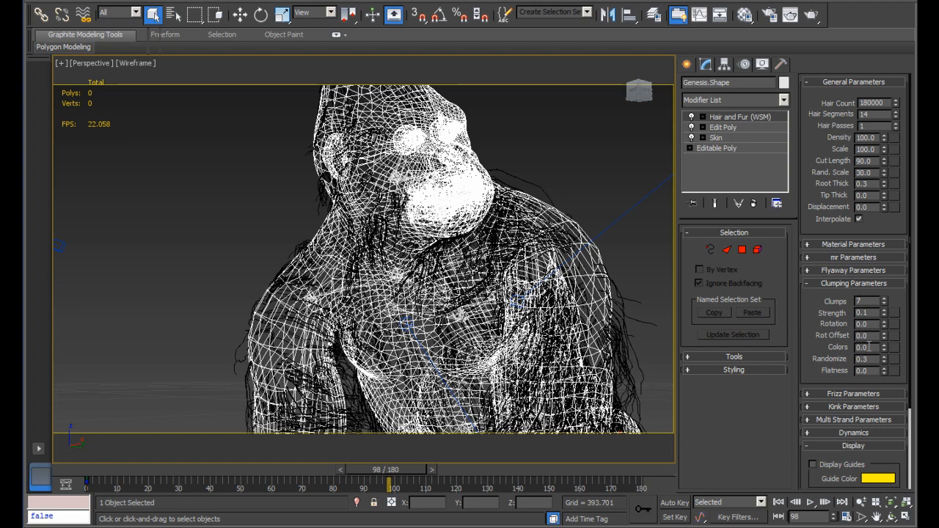
pyautogui.moveTo(491, 239)
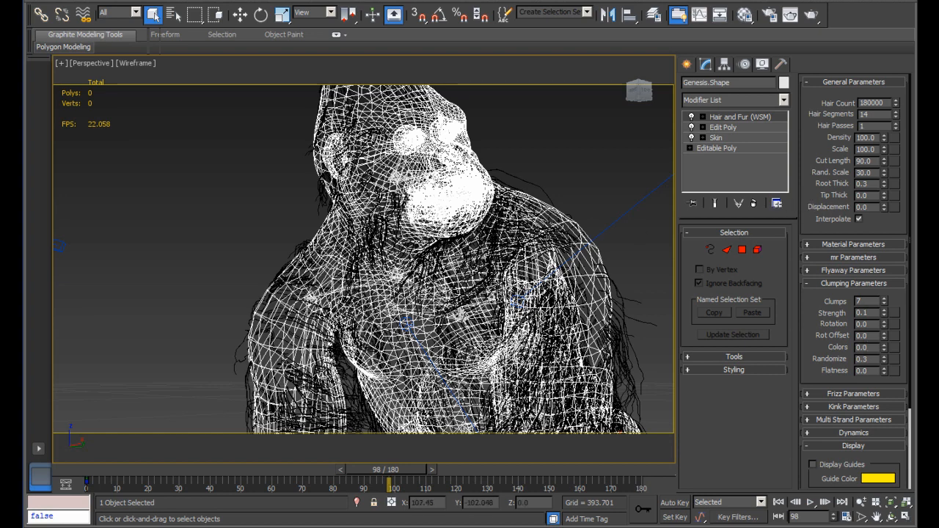
pyautogui.moveTo(575, 257)
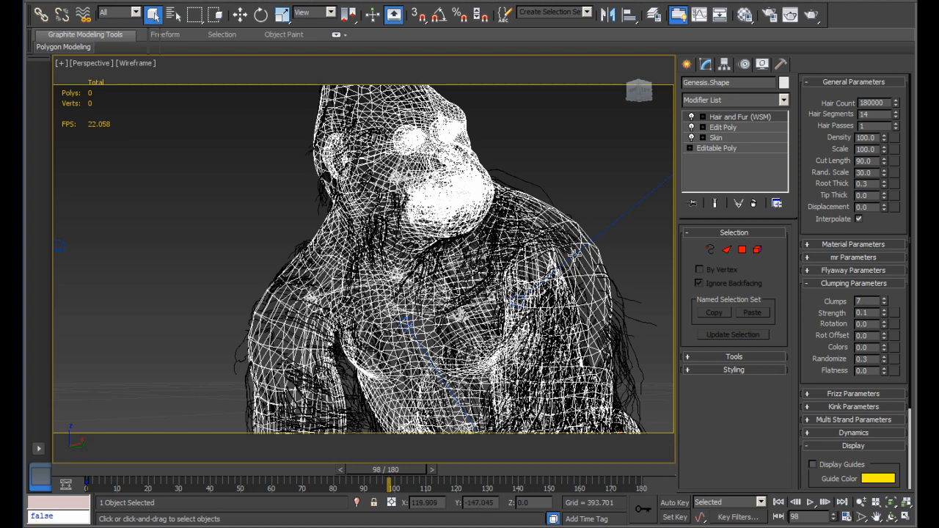
pyautogui.moveTo(689, 372)
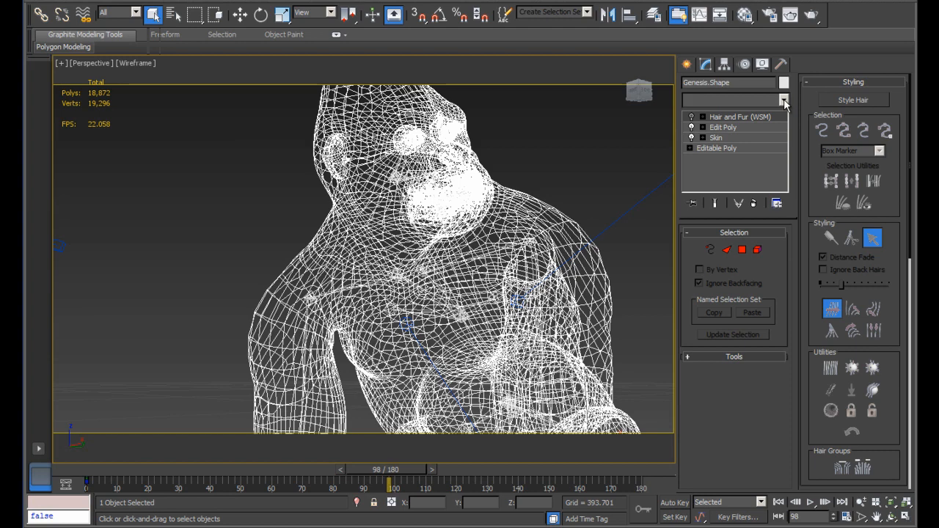
# Switch to four views and select the head and shoulder polygons as fur growth faces
pyautogui.click(783, 99)
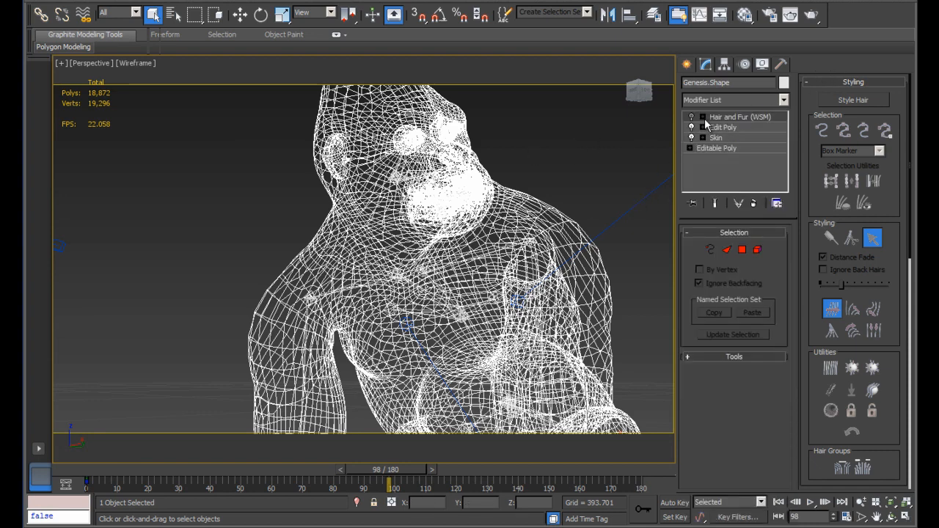
pyautogui.click(691, 118)
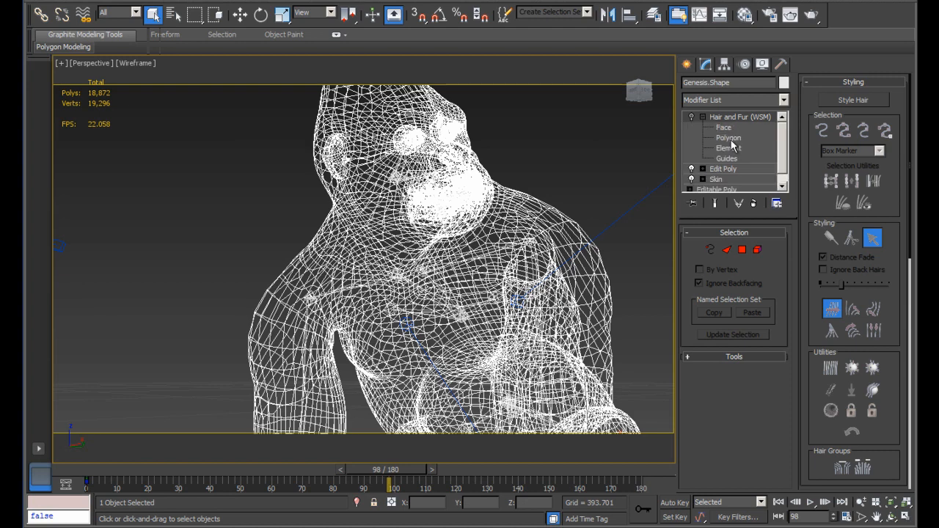
pyautogui.click(727, 138)
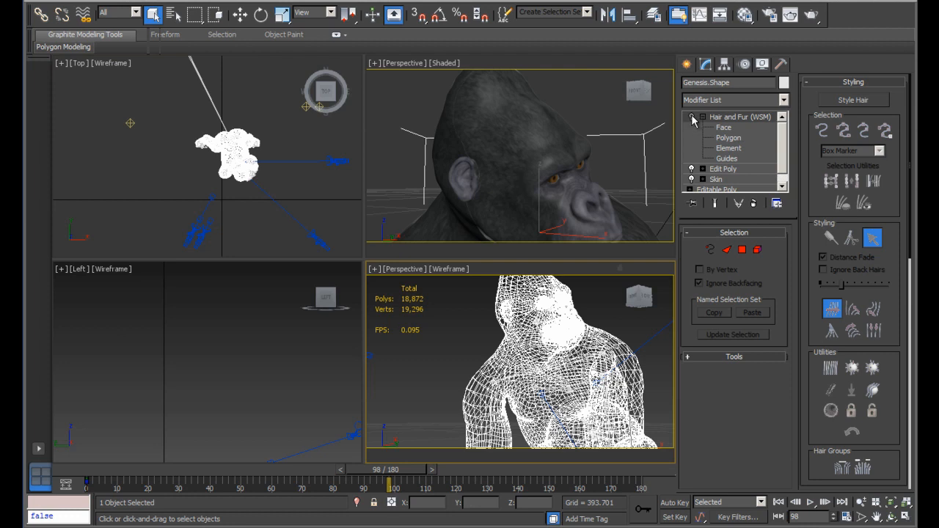
pyautogui.moveTo(696, 123)
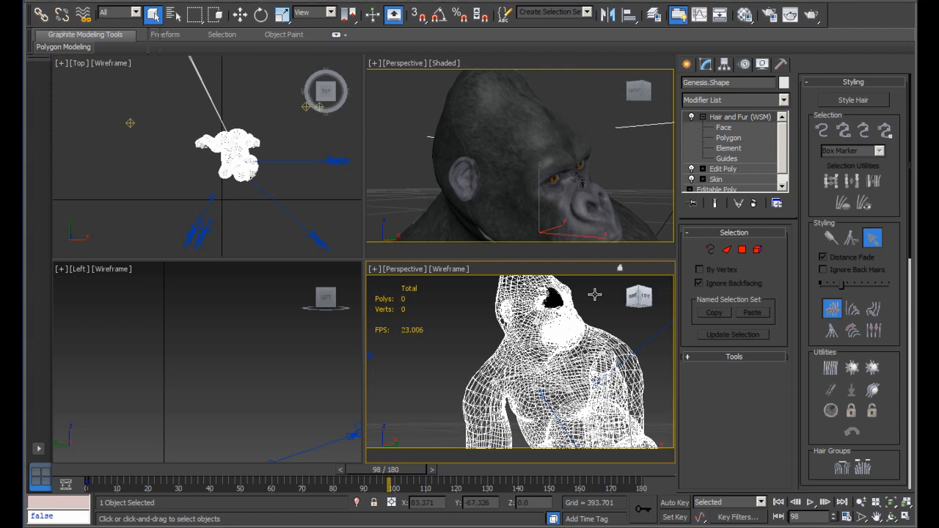
pyautogui.click(728, 138)
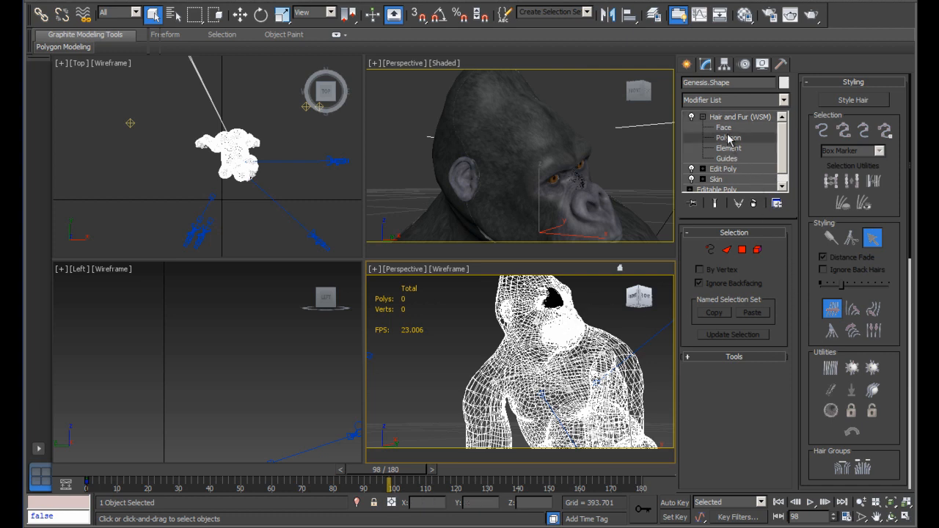
pyautogui.click(727, 138)
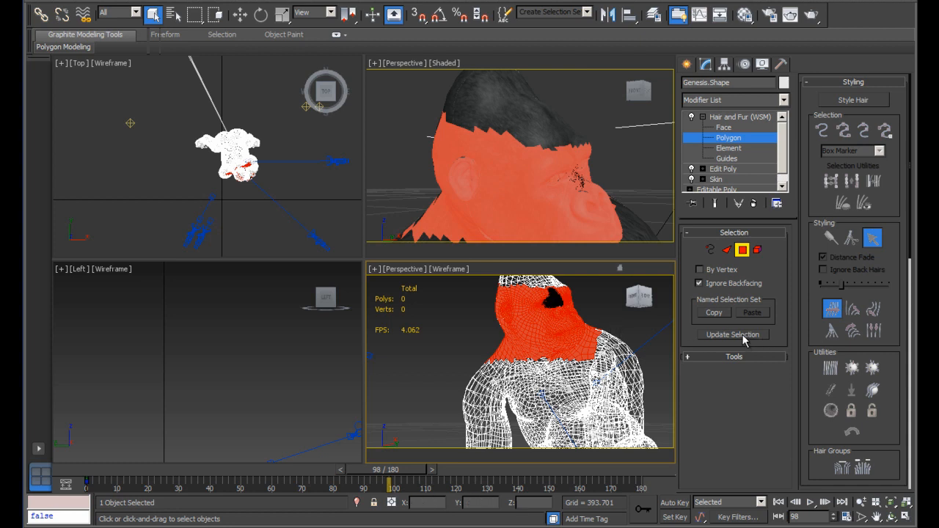
# Update Selection so fur grows only from the chosen head and shoulder polygons
pyautogui.click(734, 334)
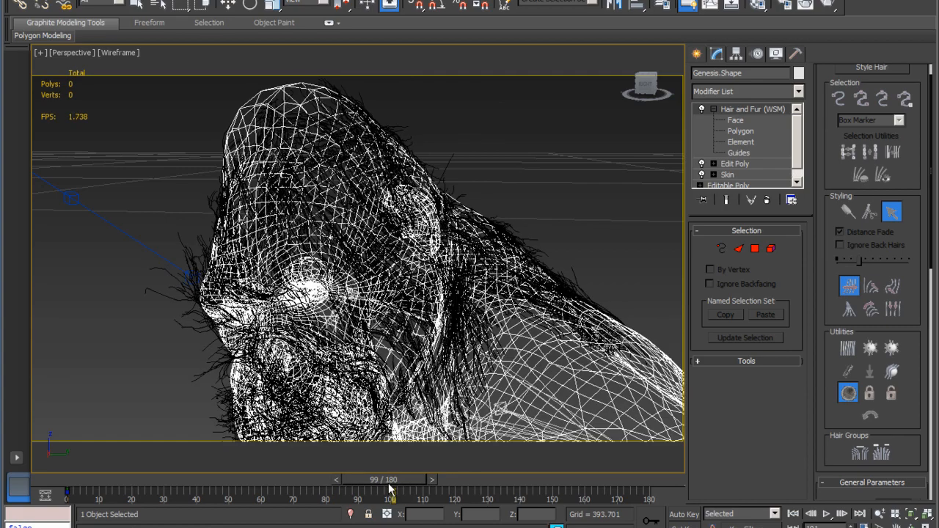
# Scrub to frame 77 and render the fur on the gorilla's head
pyautogui.moveTo(388, 496); pyautogui.dragTo(325, 496)
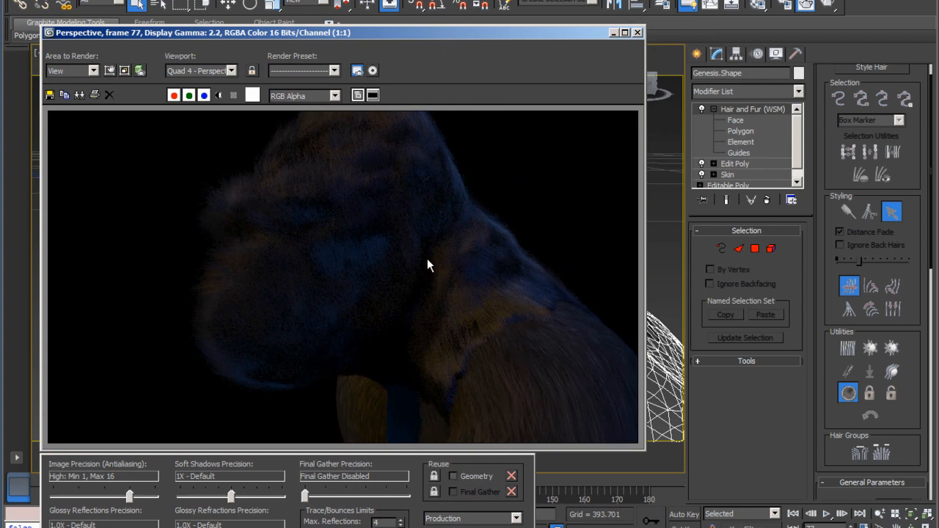
pyautogui.moveTo(478, 304)
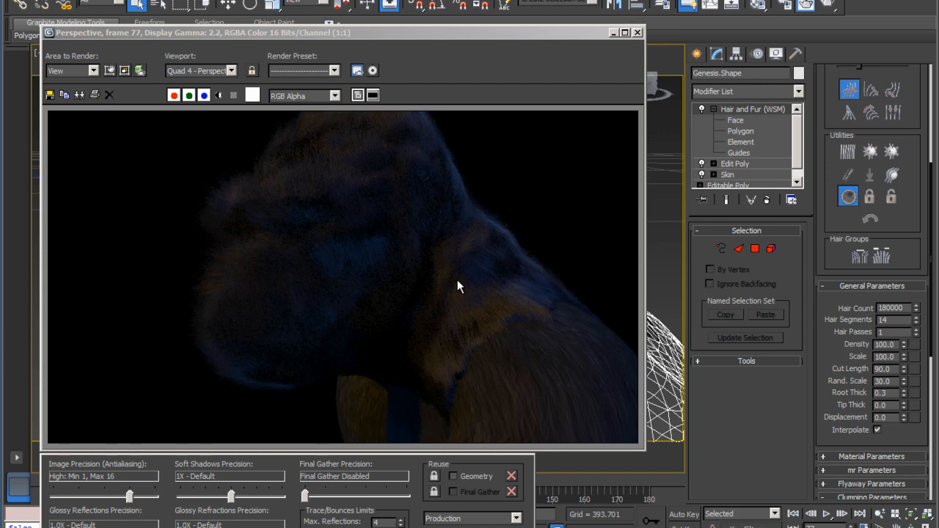
pyautogui.moveTo(527, 323)
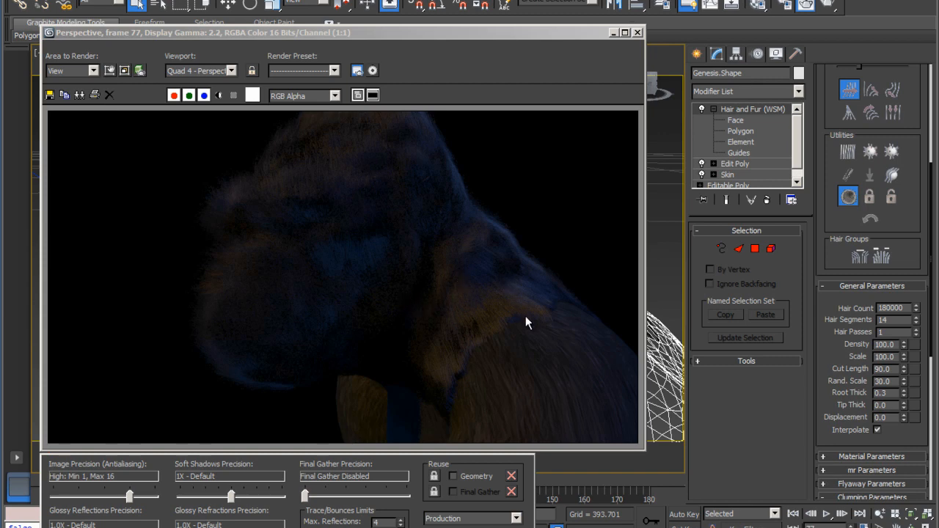
pyautogui.moveTo(623, 338)
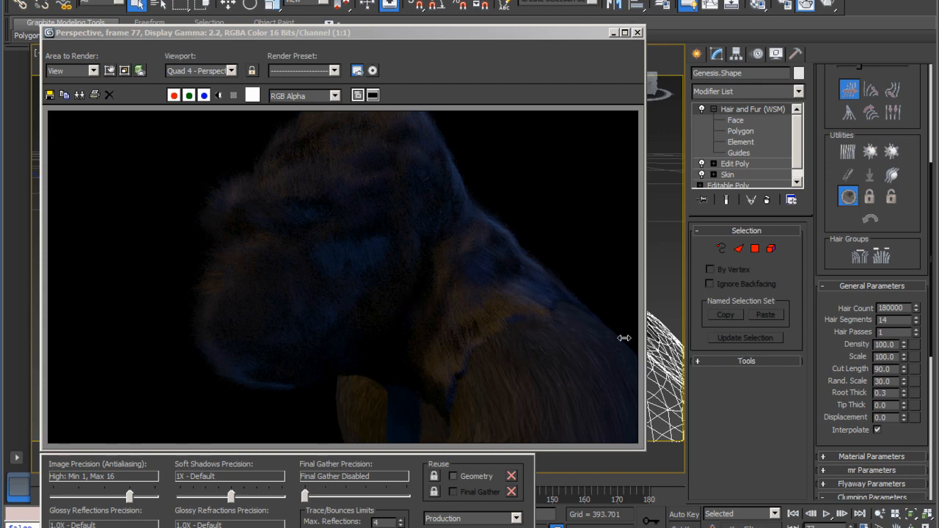
pyautogui.moveTo(502, 325)
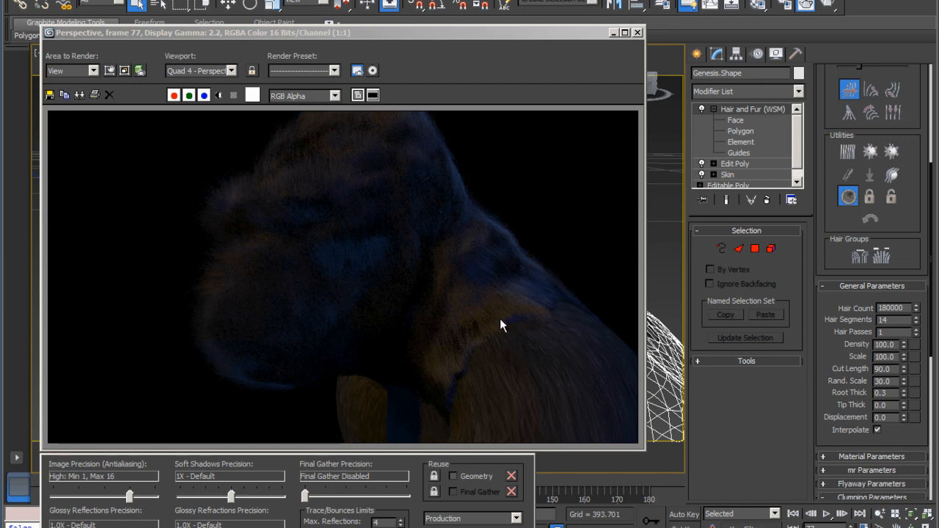
pyautogui.moveTo(698, 367)
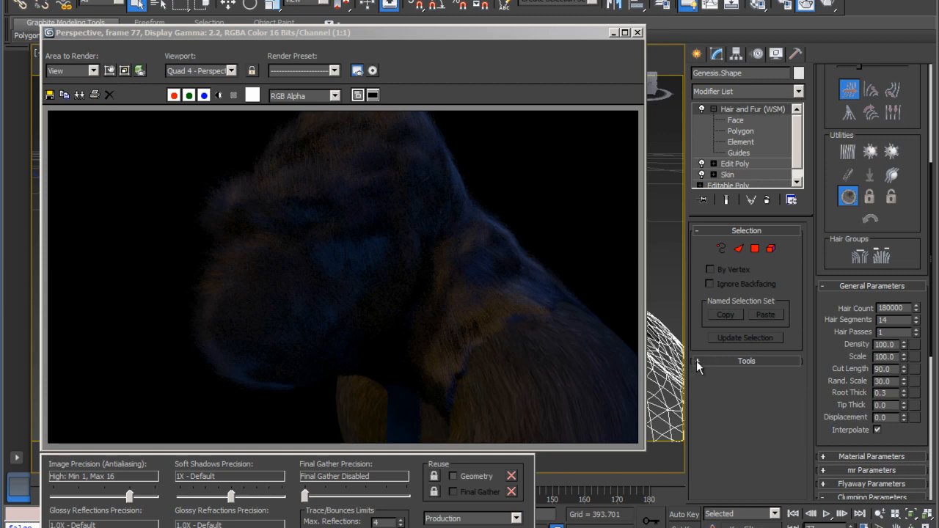
pyautogui.moveTo(710, 377)
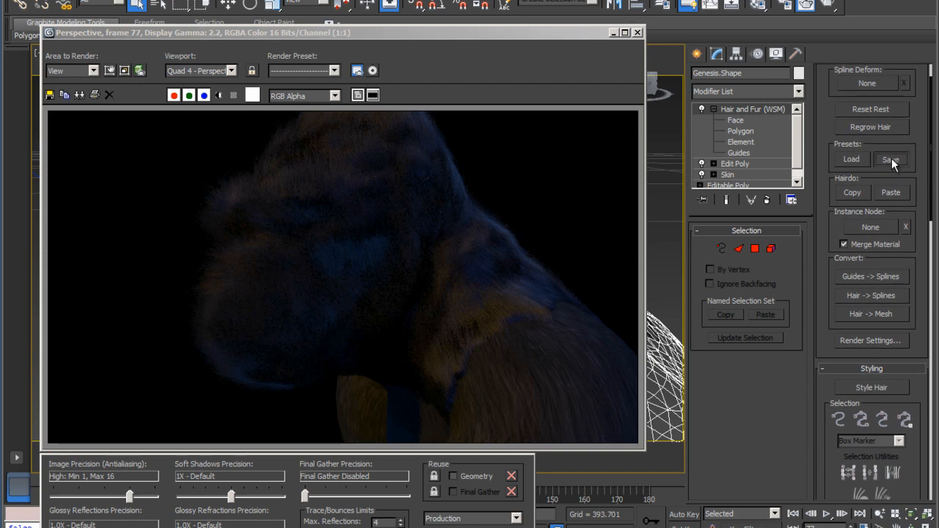
# Save the current fur settings as the preset NewPreset
pyautogui.click(889, 158)
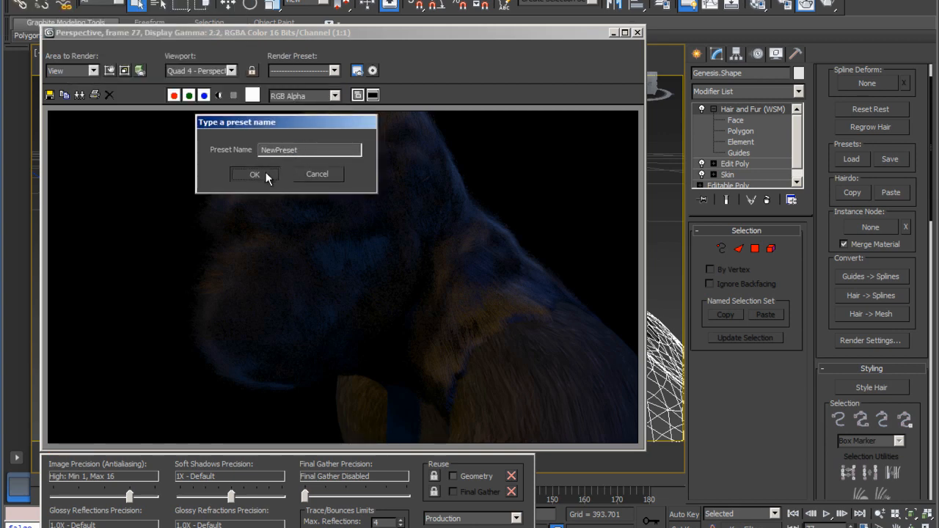
pyautogui.click(255, 173)
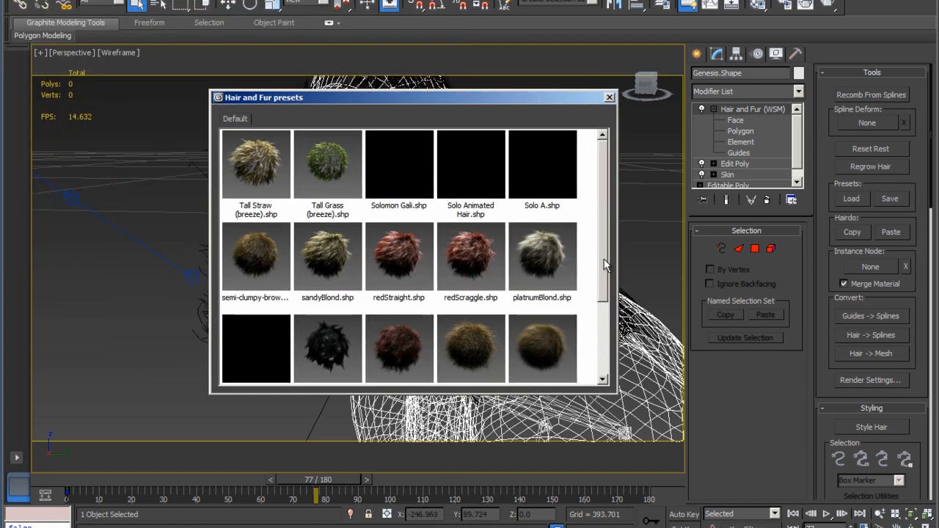
# Scroll the preset library and pick the meHulkaaaar then fro fur presets
pyautogui.scroll(-3)
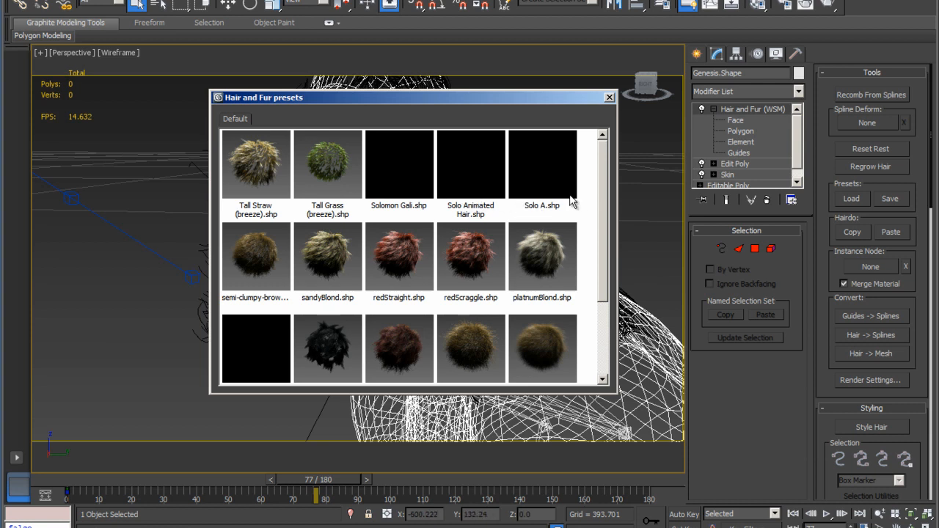
pyautogui.moveTo(600, 244)
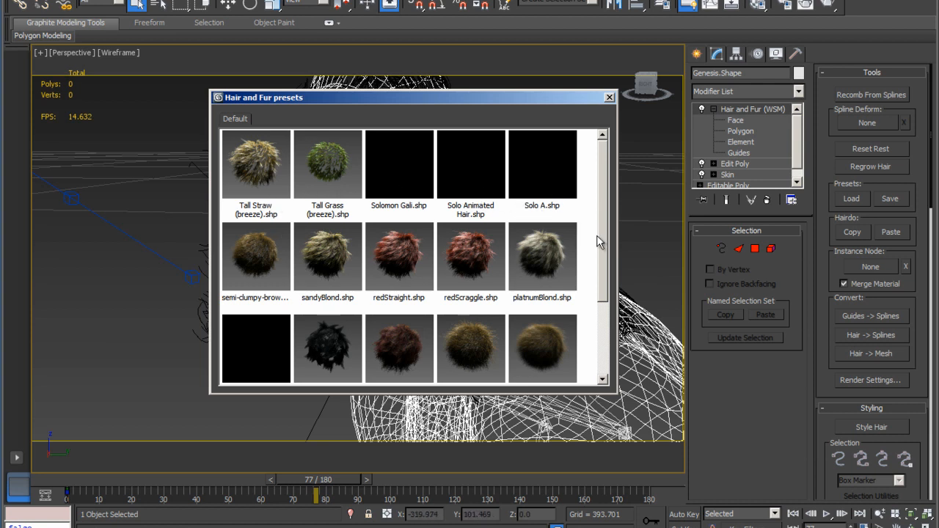
pyautogui.scroll(-3)
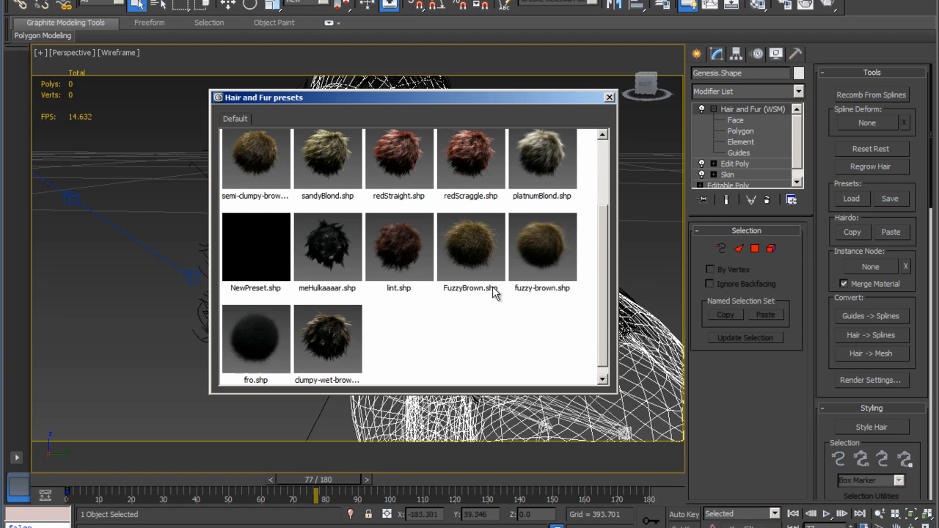
pyautogui.moveTo(365, 247)
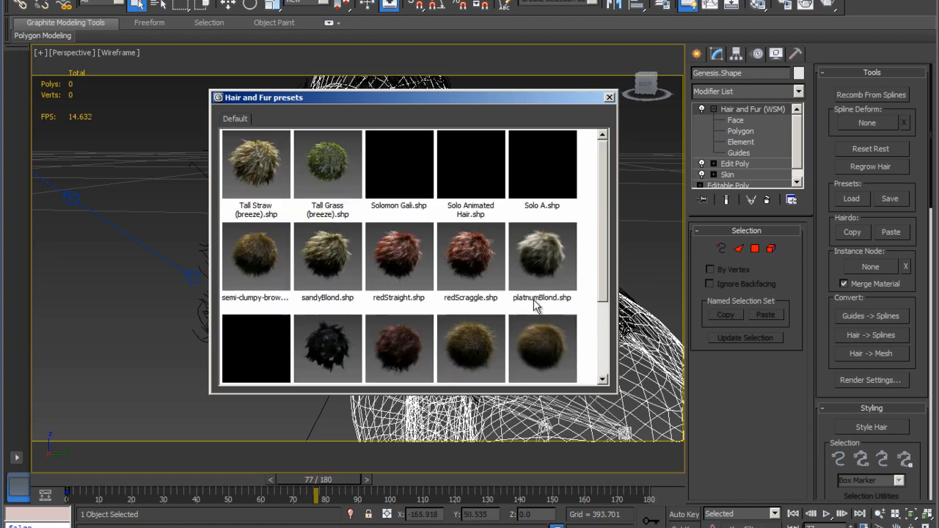
pyautogui.moveTo(382, 209)
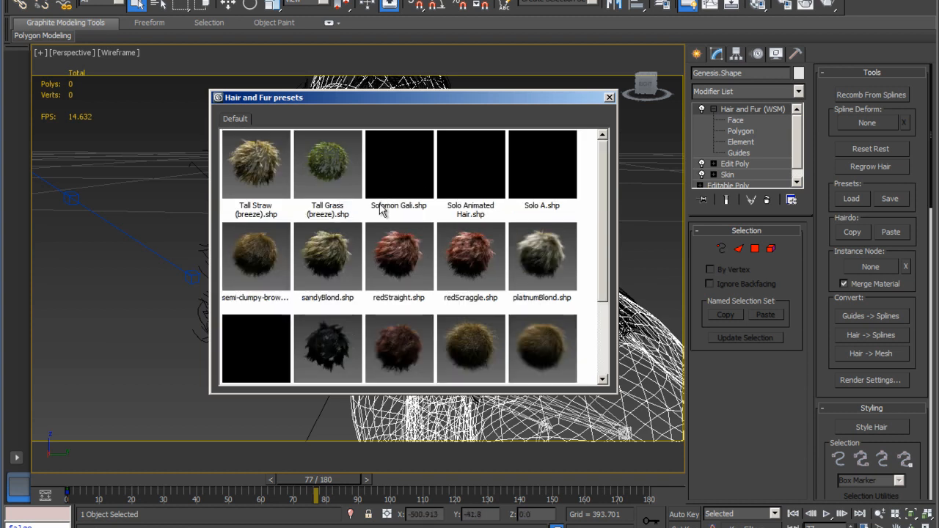
pyautogui.moveTo(599, 249)
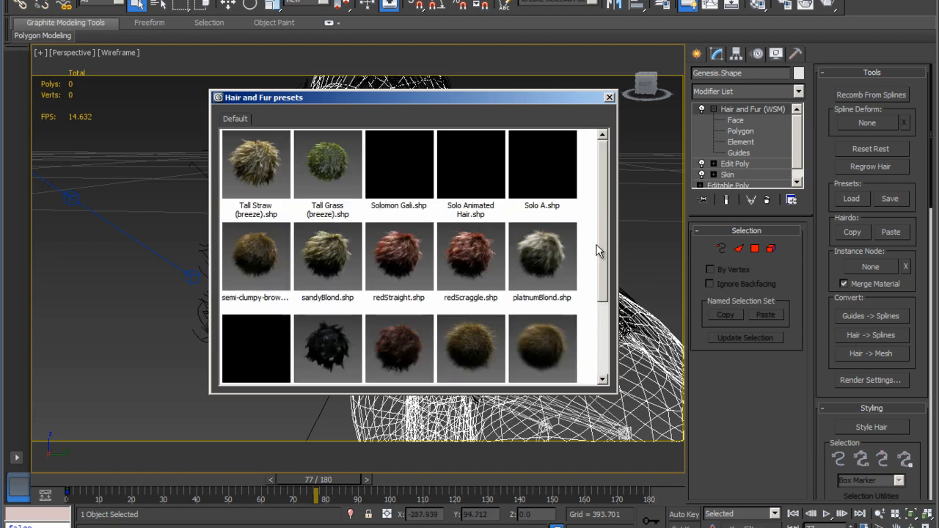
pyautogui.scroll(-3)
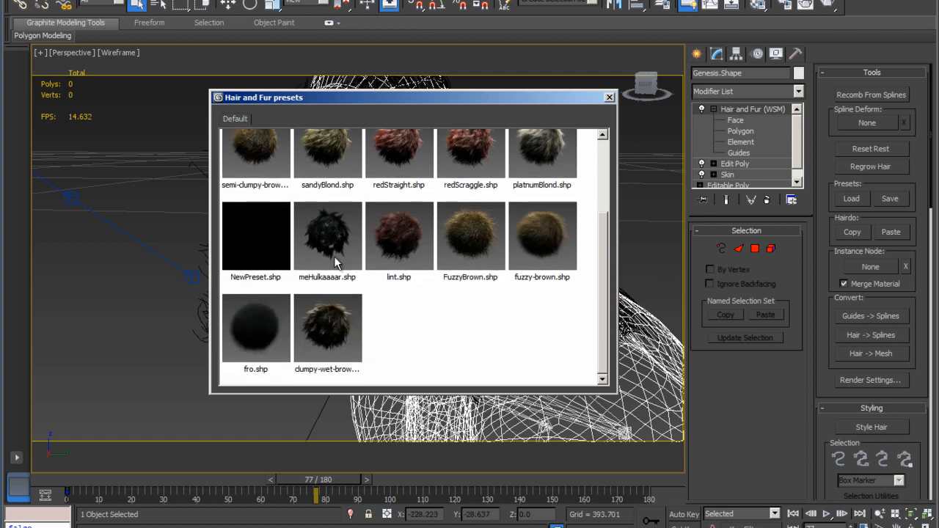
pyautogui.moveTo(402, 285)
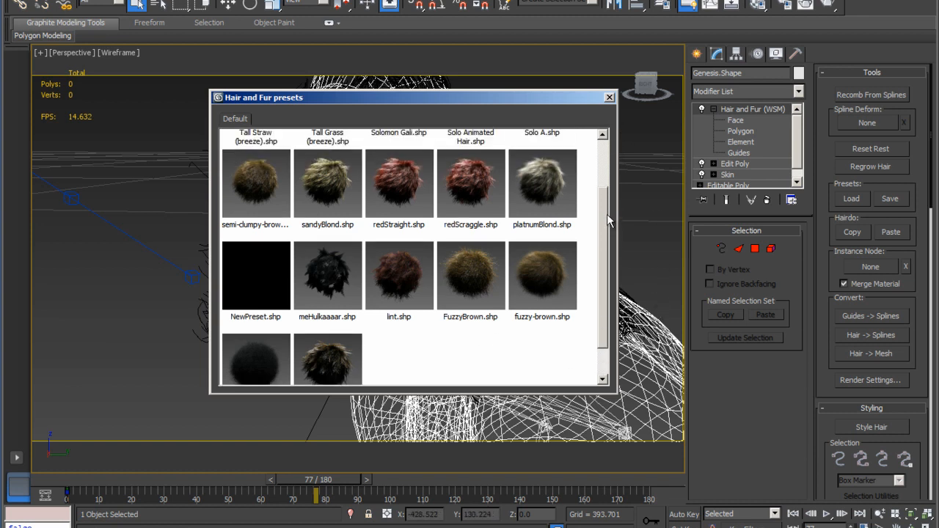
pyautogui.click(327, 276)
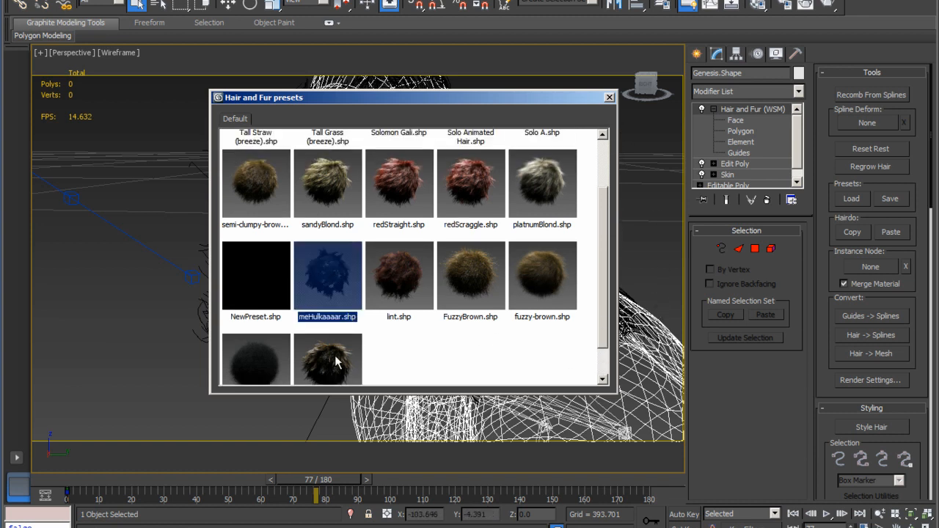
pyautogui.scroll(-3)
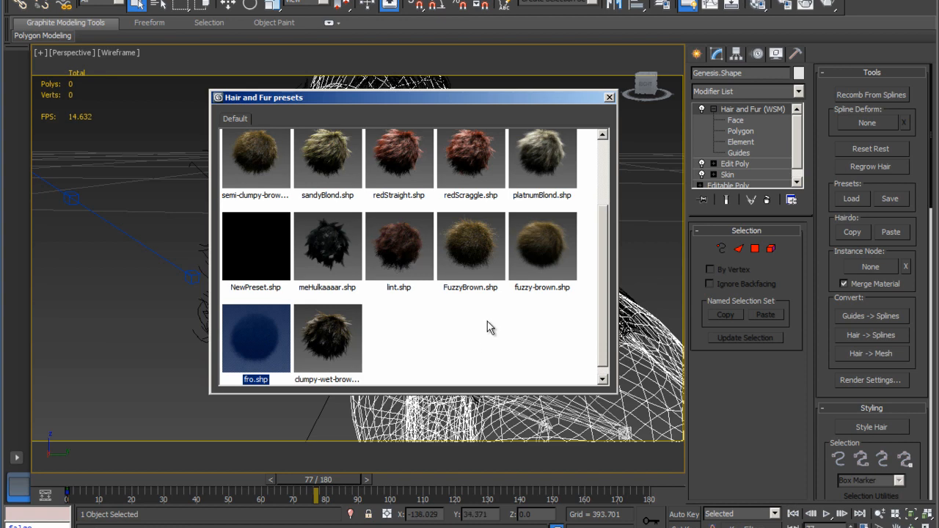
pyautogui.click(543, 247)
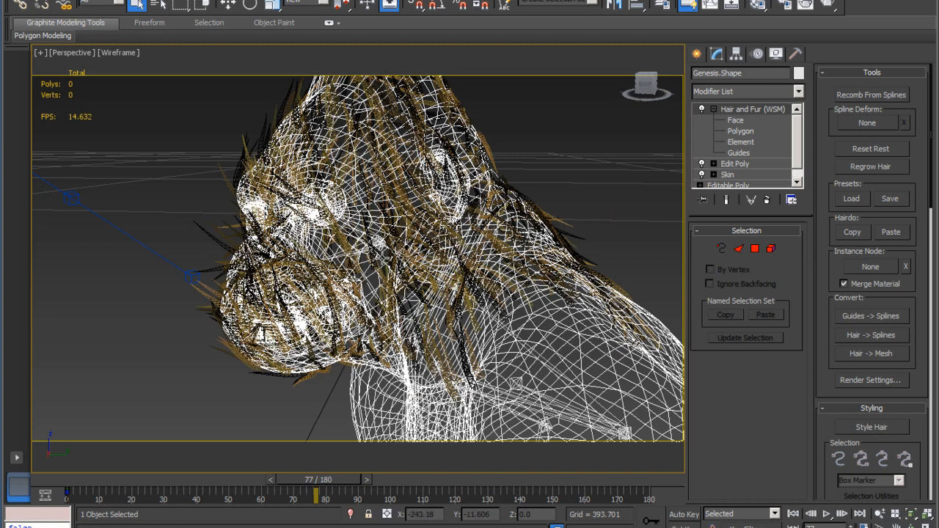
pyautogui.moveTo(575, 255)
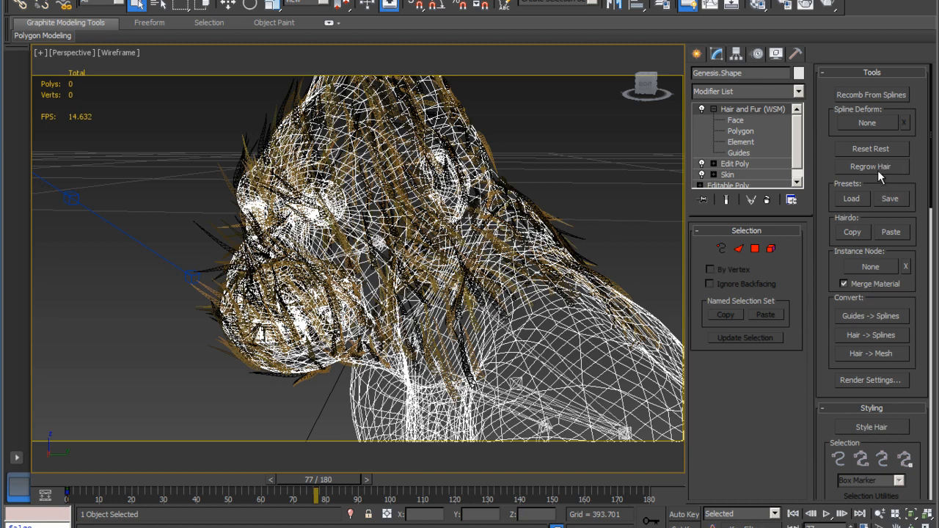
pyautogui.moveTo(873, 205)
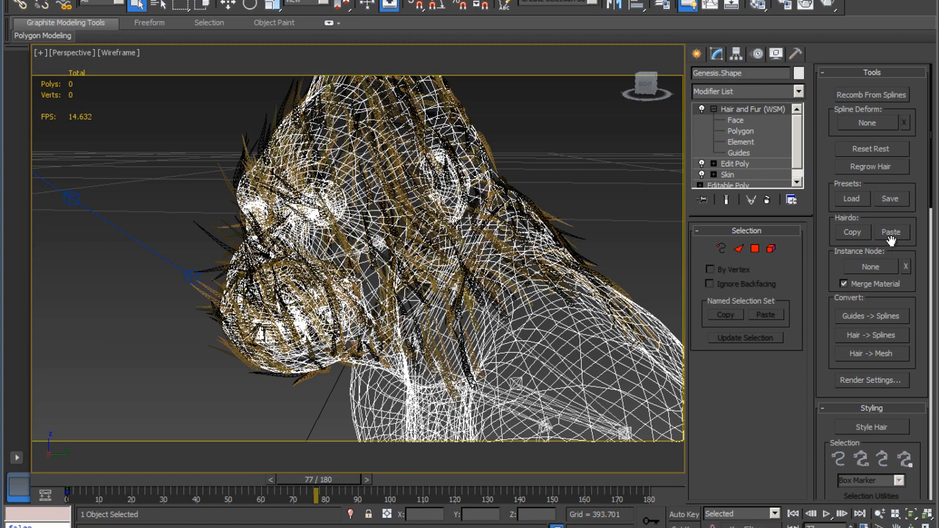
pyautogui.moveTo(866, 335)
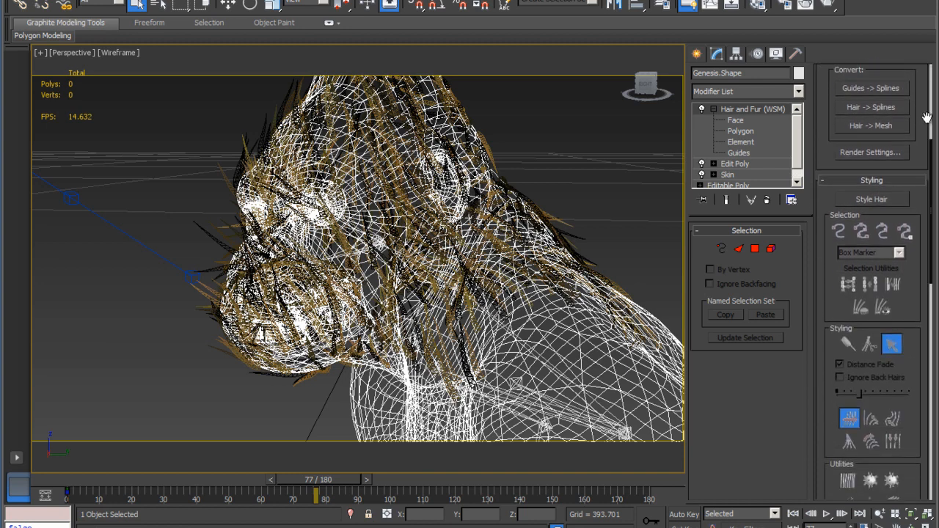
# Reveal the General Parameters and Material Parameters rollouts of the Hair and Fur modifier
pyautogui.scroll(-3)
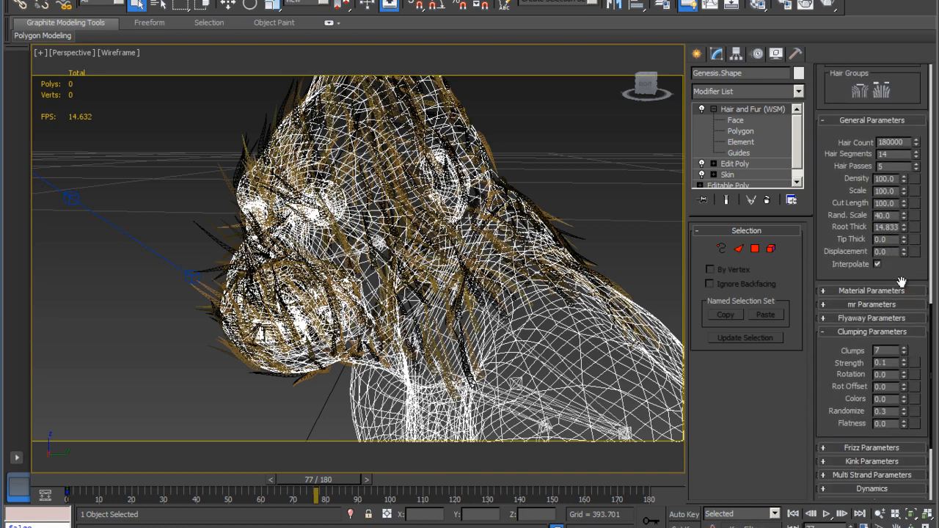
pyautogui.moveTo(827, 299)
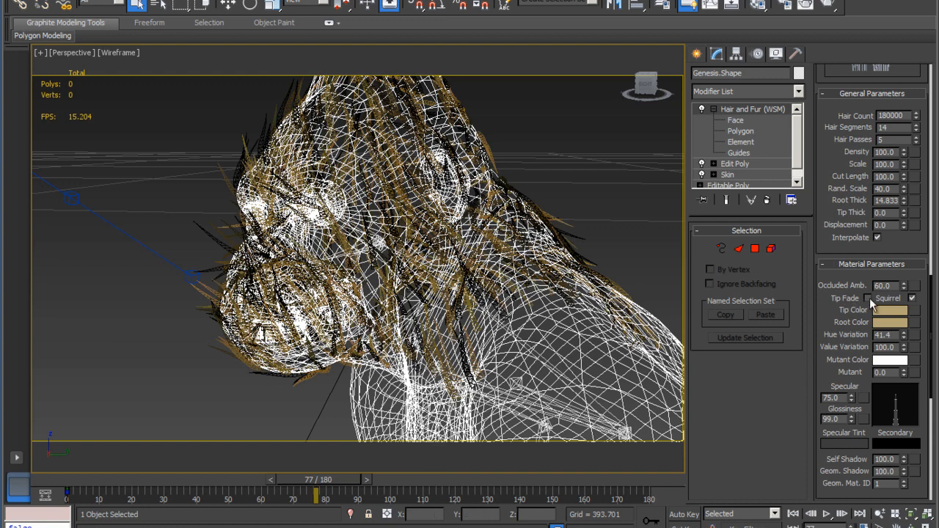
pyautogui.click(868, 297)
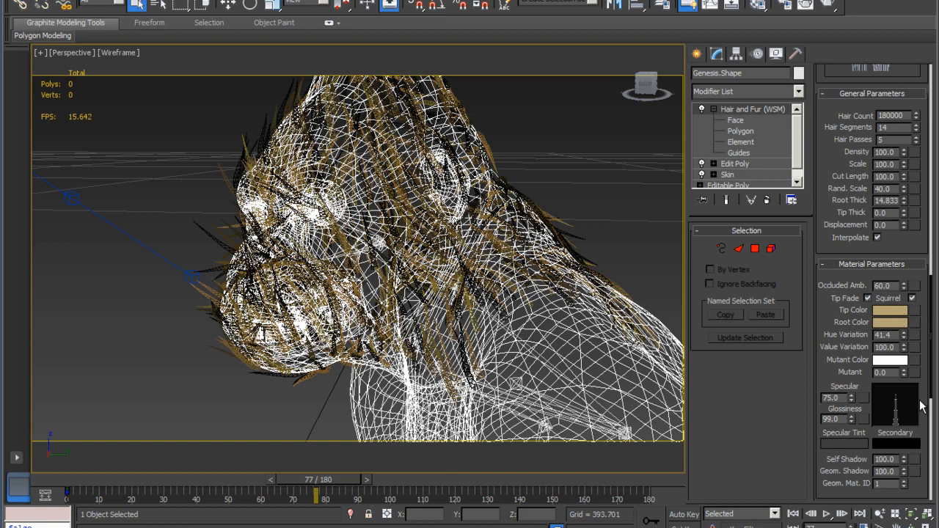
pyautogui.scroll(-3)
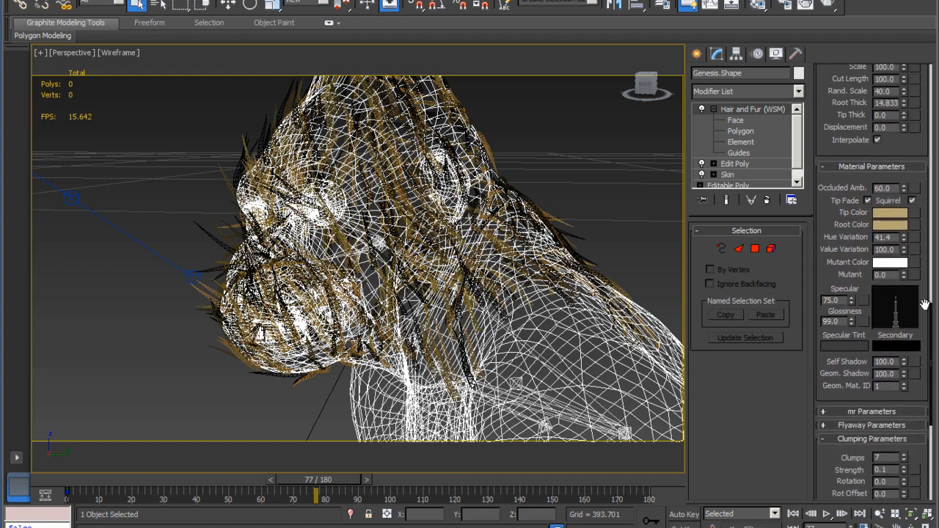
pyautogui.scroll(-3)
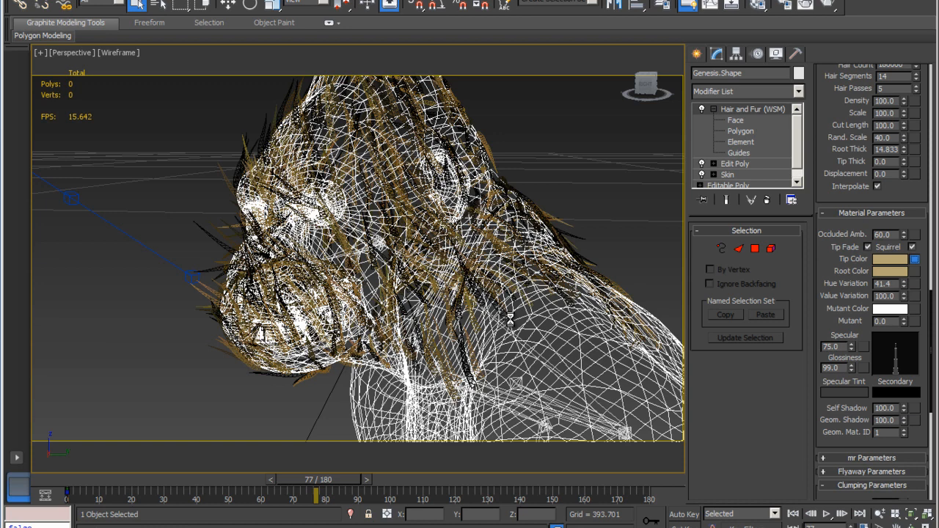
pyautogui.click(889, 270)
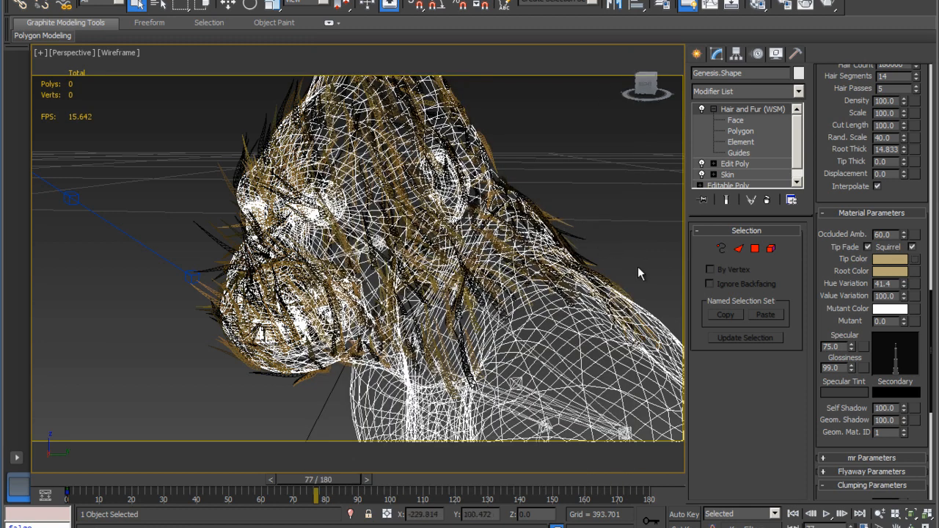
pyautogui.moveTo(638, 273); pyautogui.dragTo(443, 235)
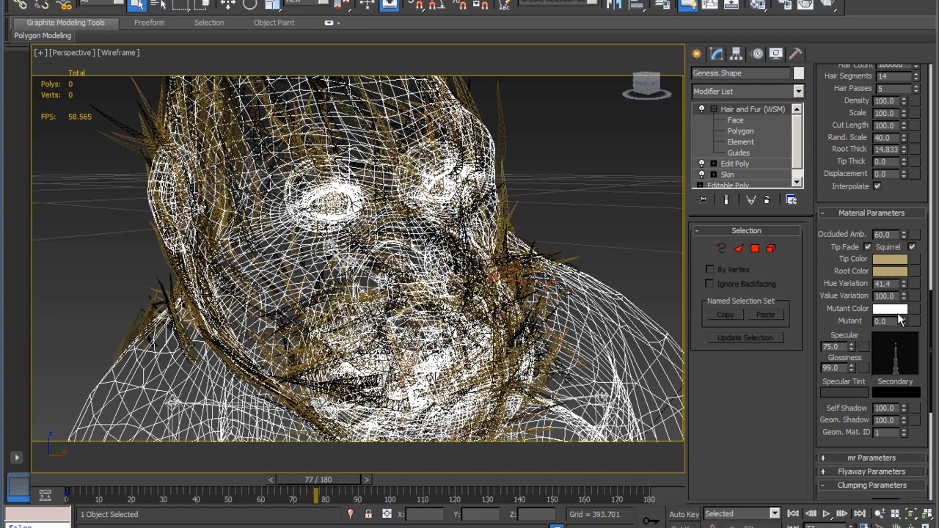
pyautogui.moveTo(923, 403)
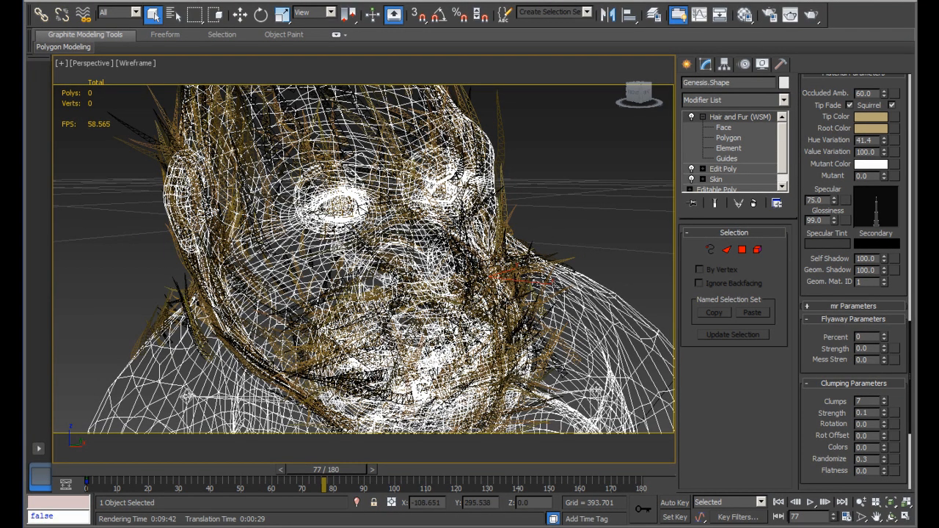
pyautogui.moveTo(536, 253)
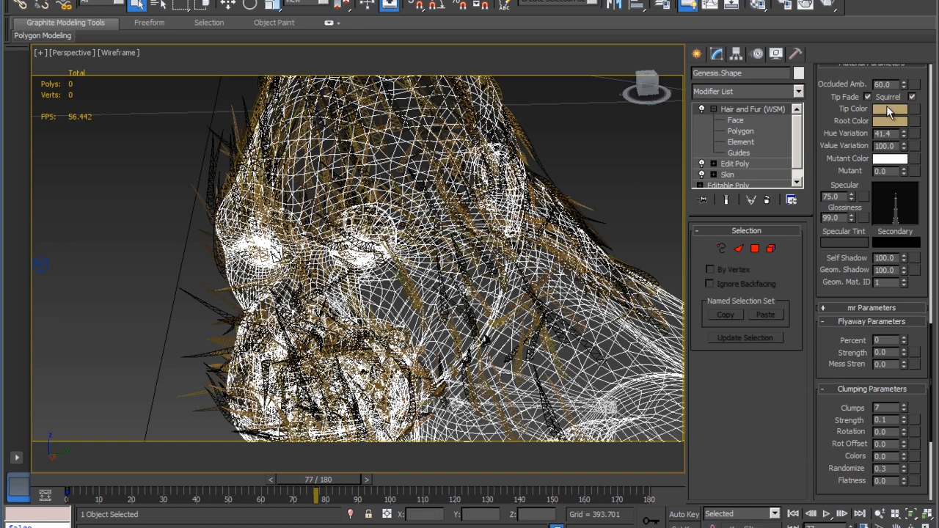
# Pick a new Tip Color for the fur in the Color Selector and confirm it
pyautogui.click(892, 108)
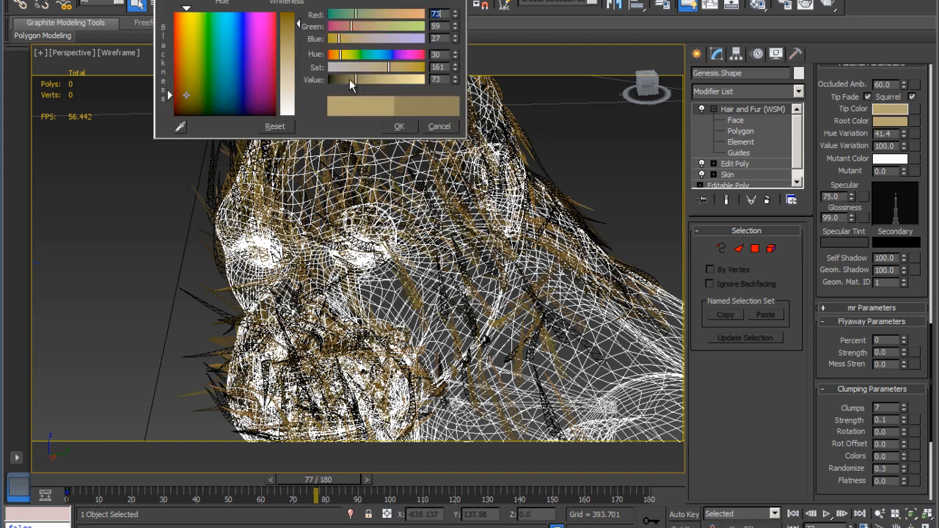
pyautogui.click(399, 126)
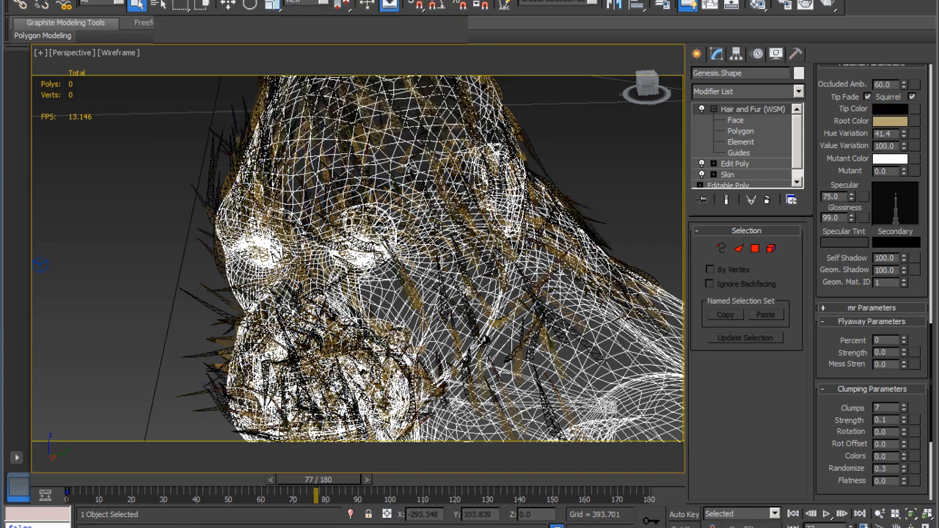
pyautogui.click(888, 121)
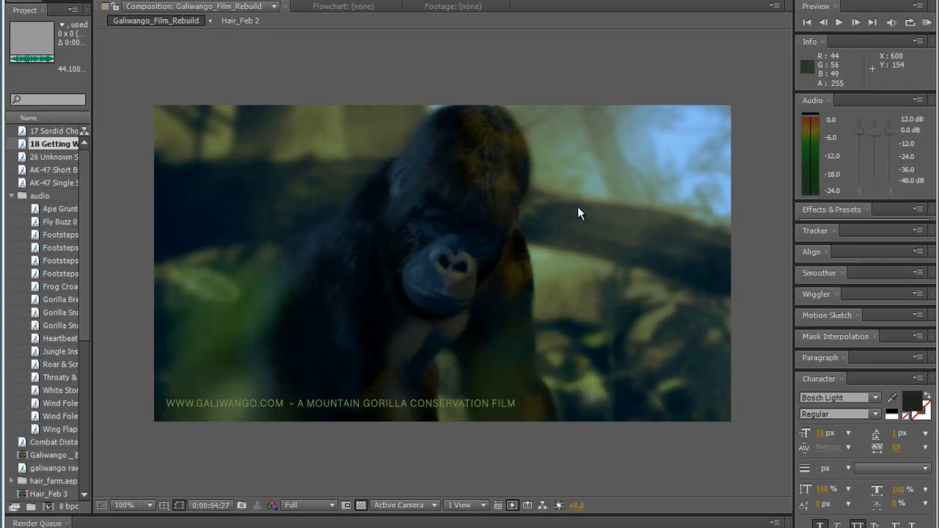
pyautogui.moveTo(619, 31)
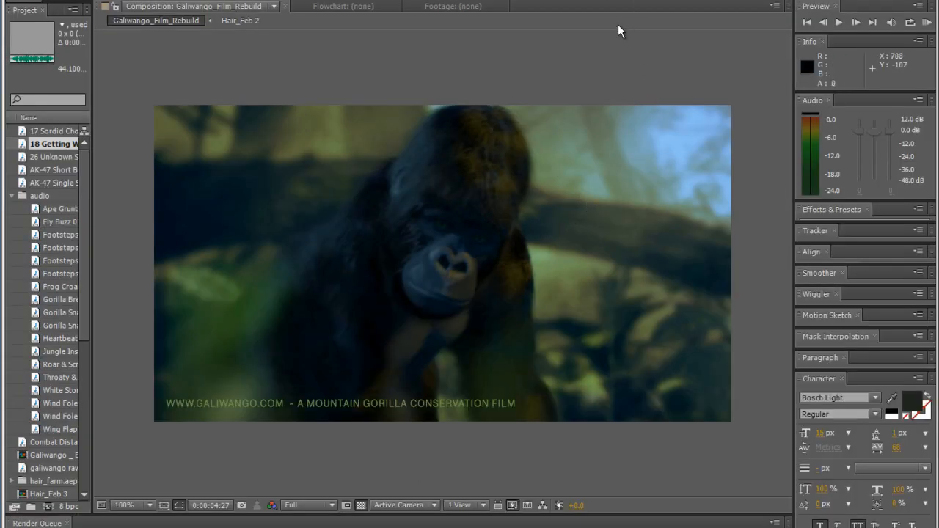
pyautogui.moveTo(739, 244)
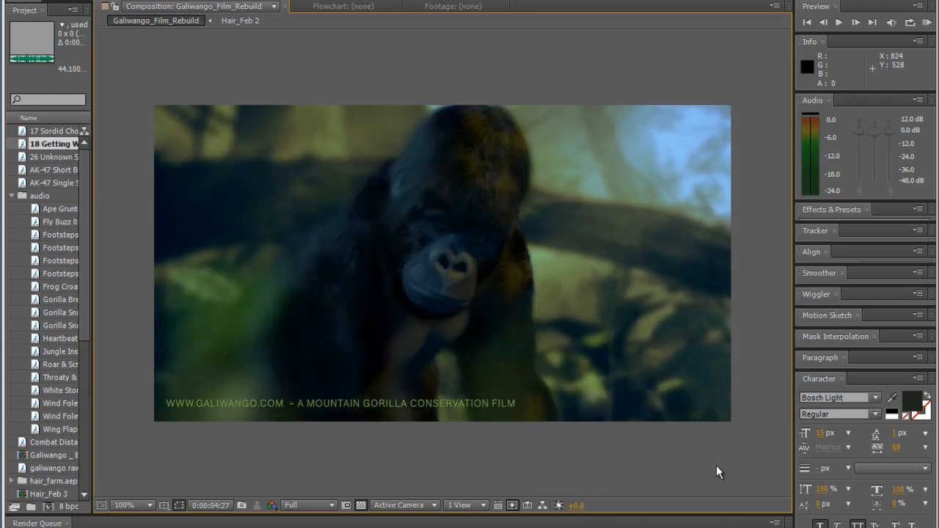
pyautogui.moveTo(462, 179)
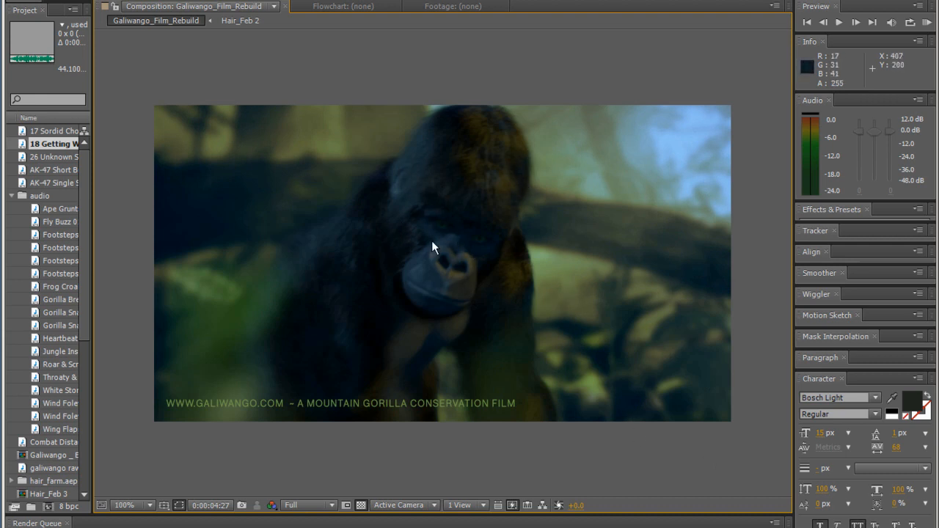
pyautogui.moveTo(563, 320)
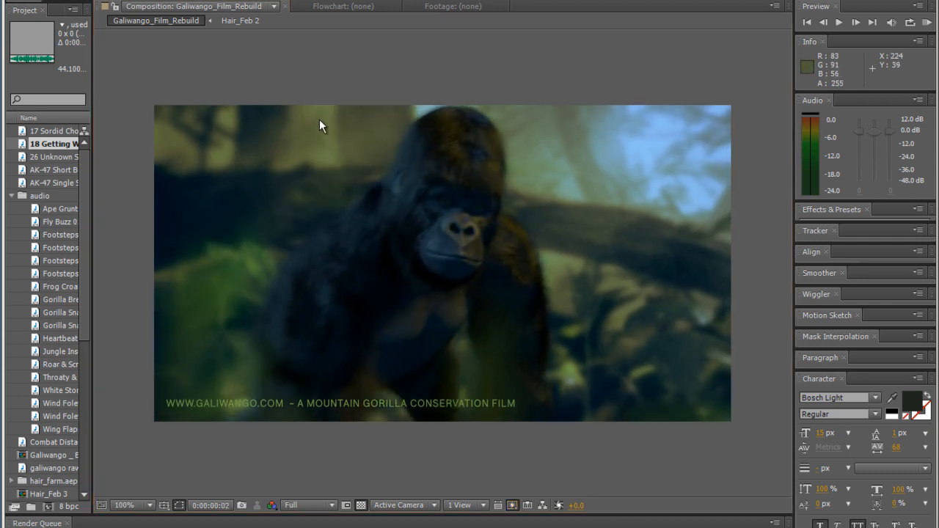
pyautogui.moveTo(572, 340)
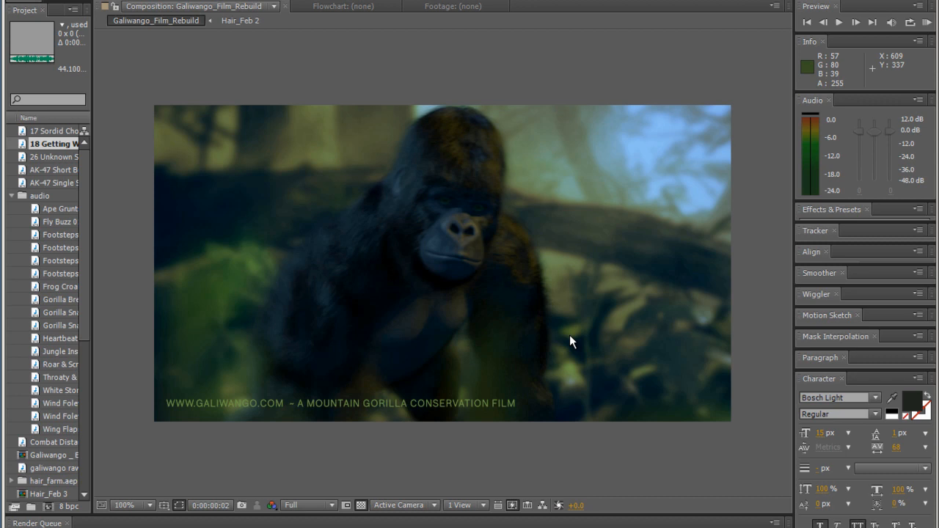
pyautogui.moveTo(569, 314)
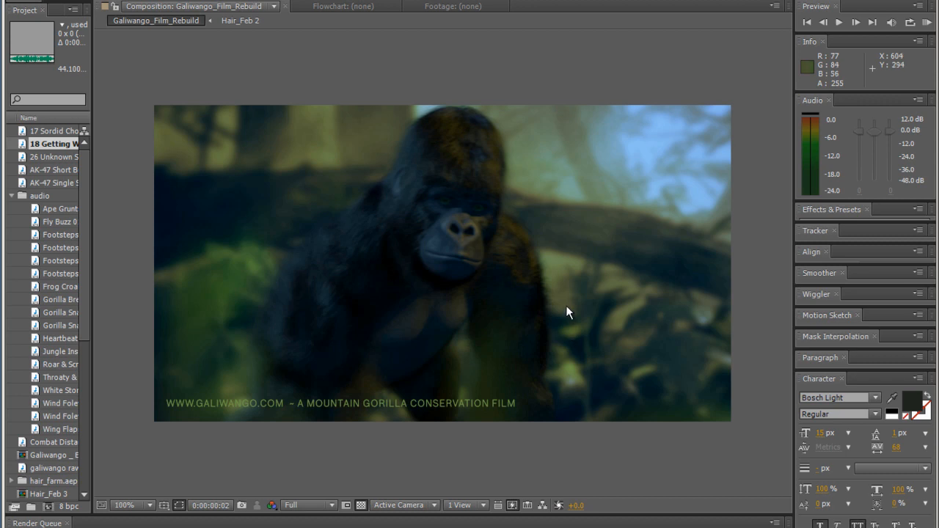
pyautogui.moveTo(340, 277)
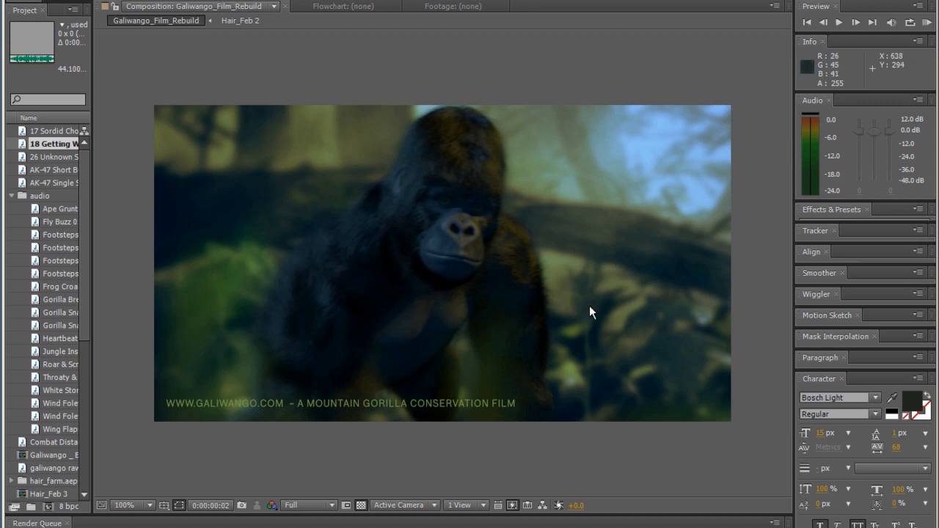
pyautogui.moveTo(633, 444)
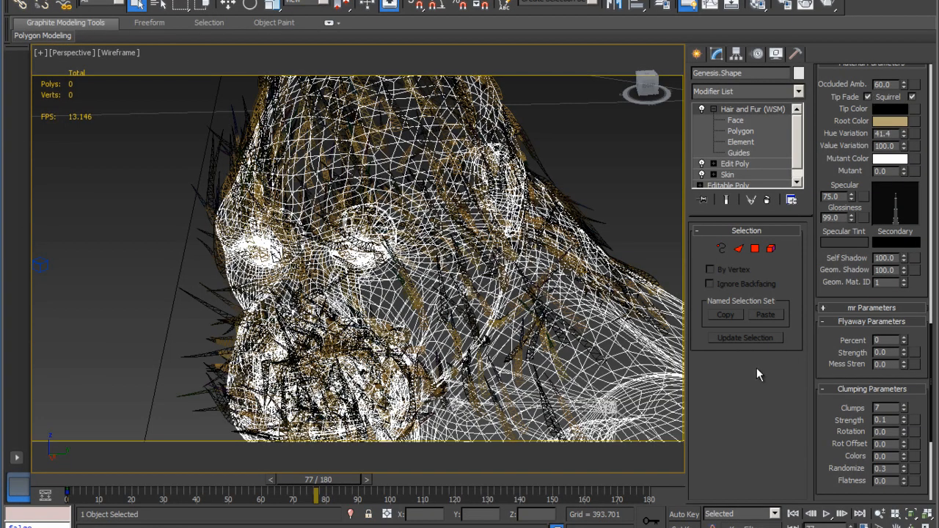
pyautogui.moveTo(924, 379)
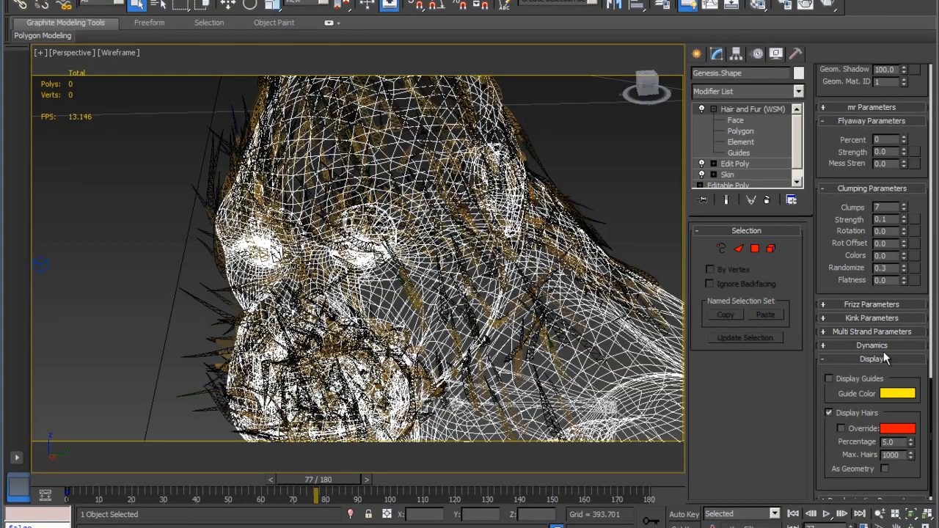
# Expand the Dynamics rollout and scrub the timeline from frame 77 back to about frame 61
pyautogui.click(871, 345)
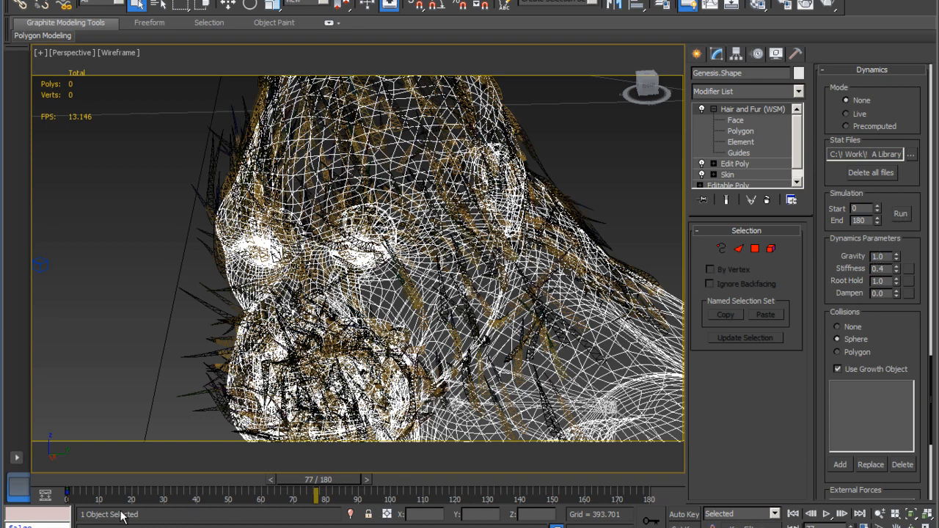
pyautogui.moveTo(599, 499)
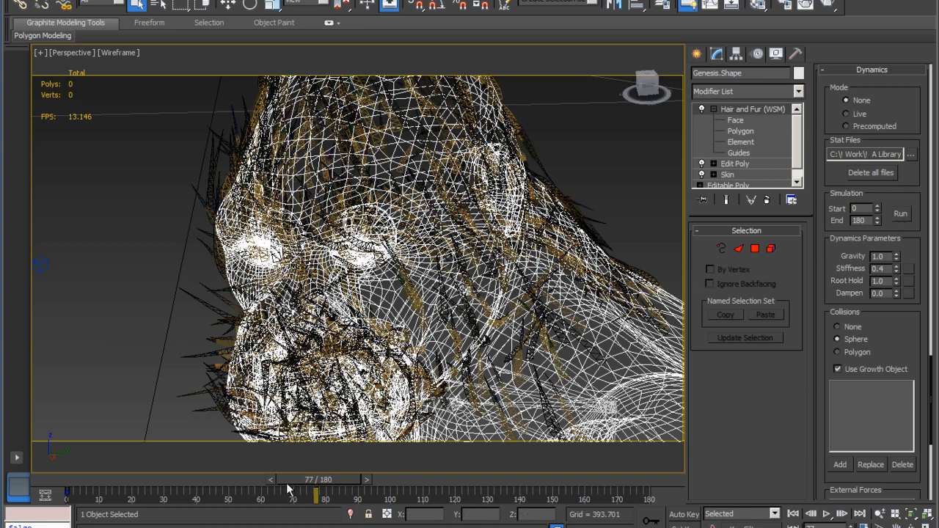
pyautogui.moveTo(315, 493); pyautogui.dragTo(161, 493)
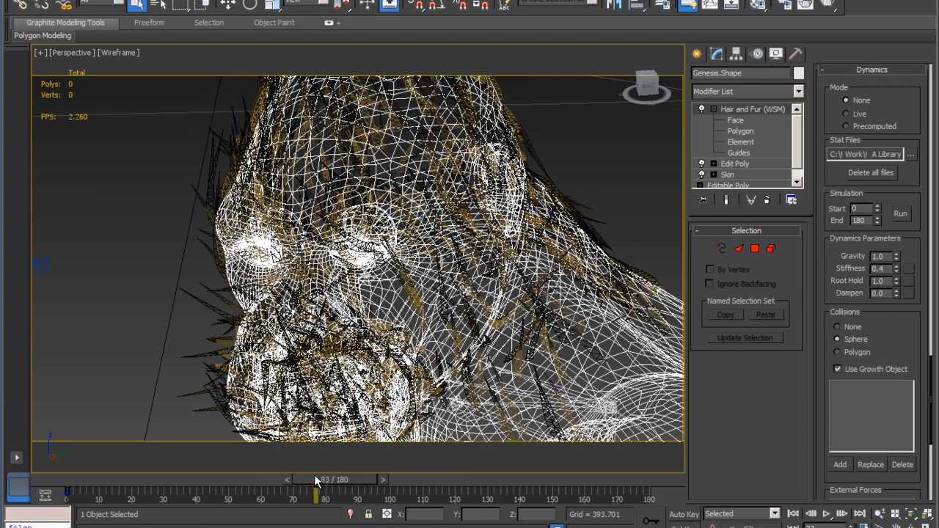
pyautogui.moveTo(315, 496); pyautogui.dragTo(262, 496)
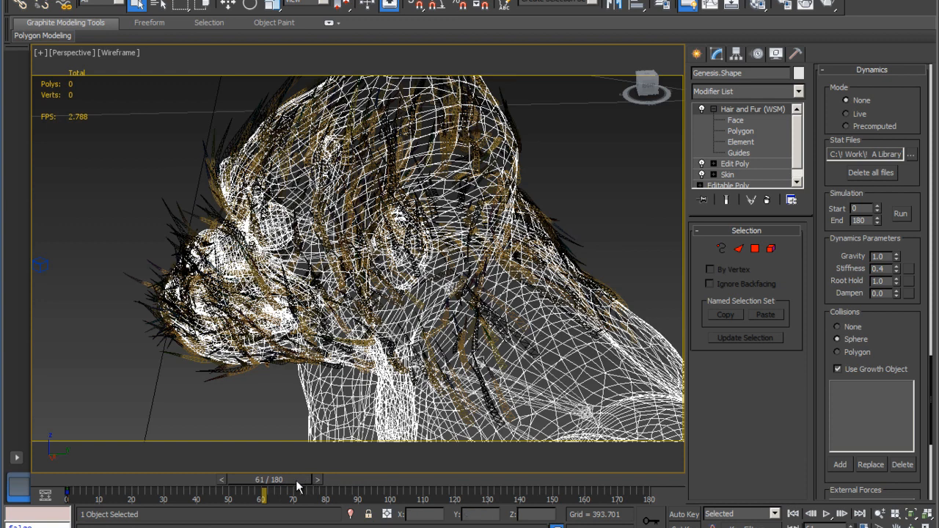
pyautogui.moveTo(667, 173)
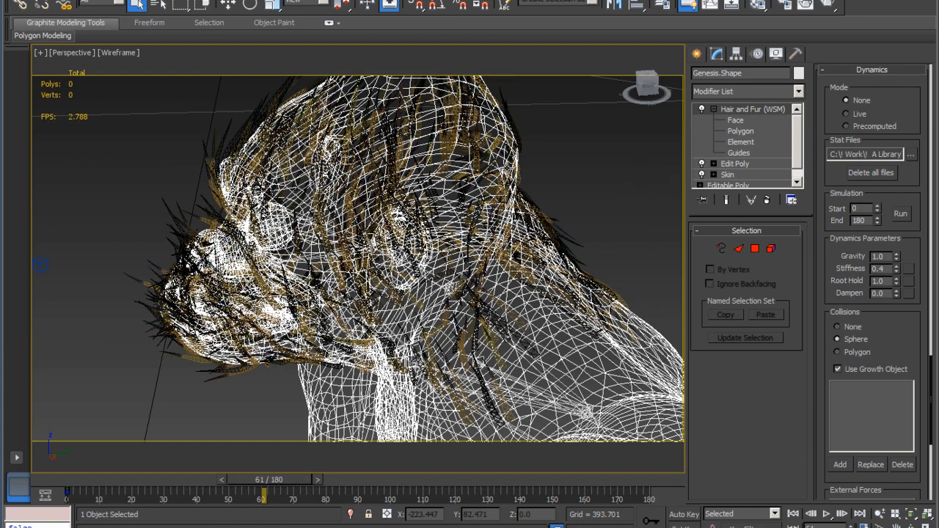
pyautogui.click(323, 478)
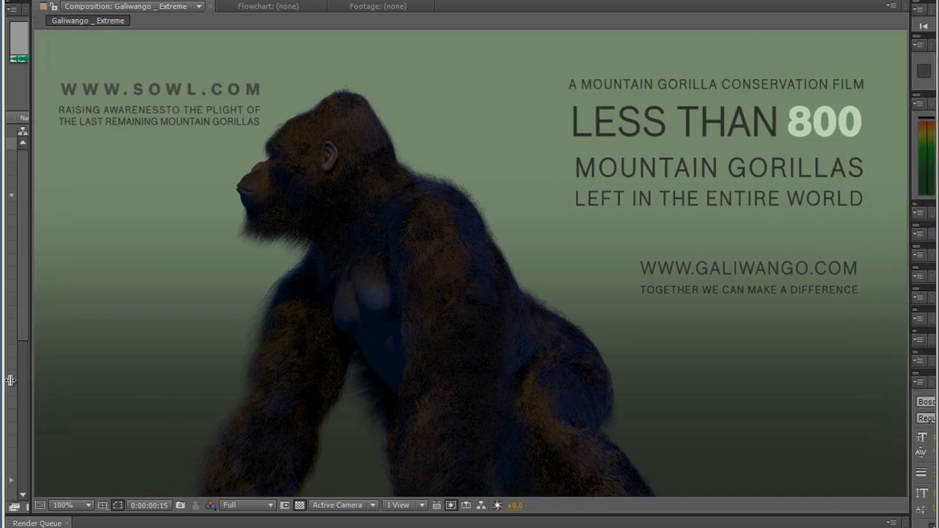
pyautogui.moveTo(682, 501)
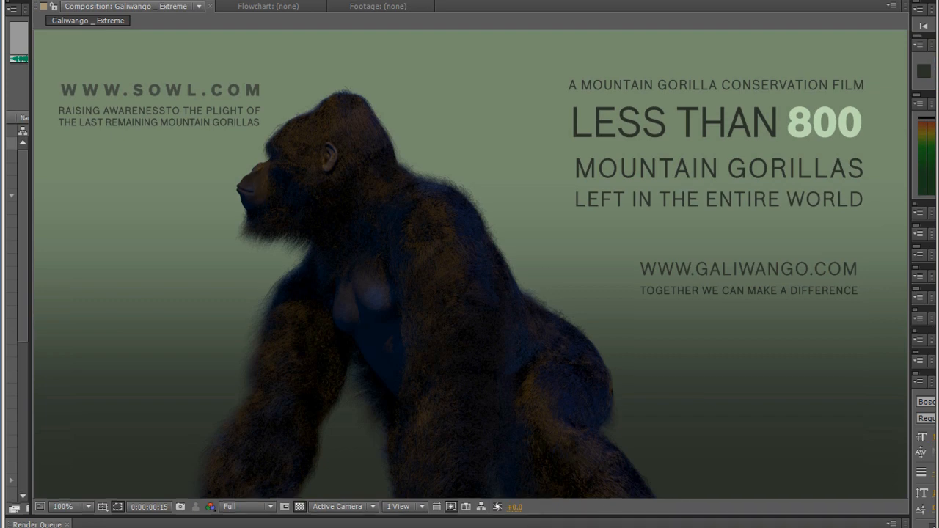
pyautogui.moveTo(540, 121)
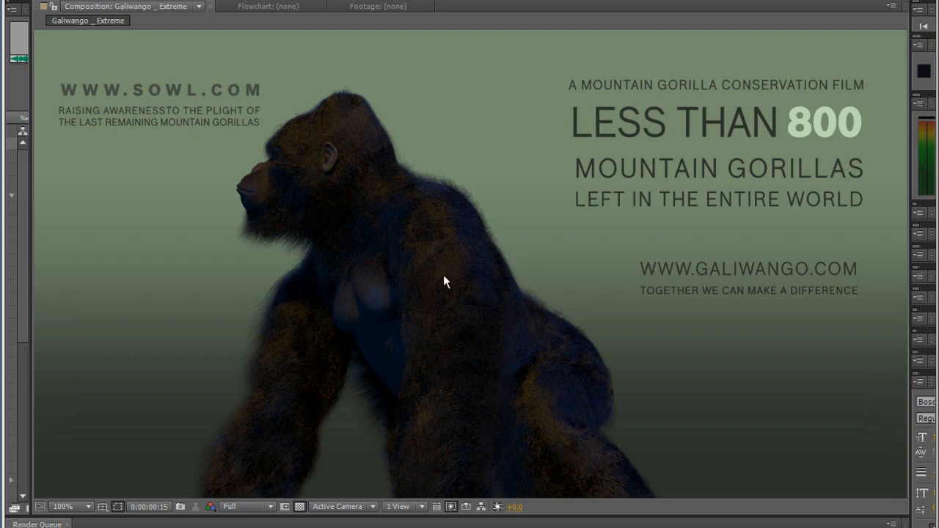
pyautogui.moveTo(521, 302)
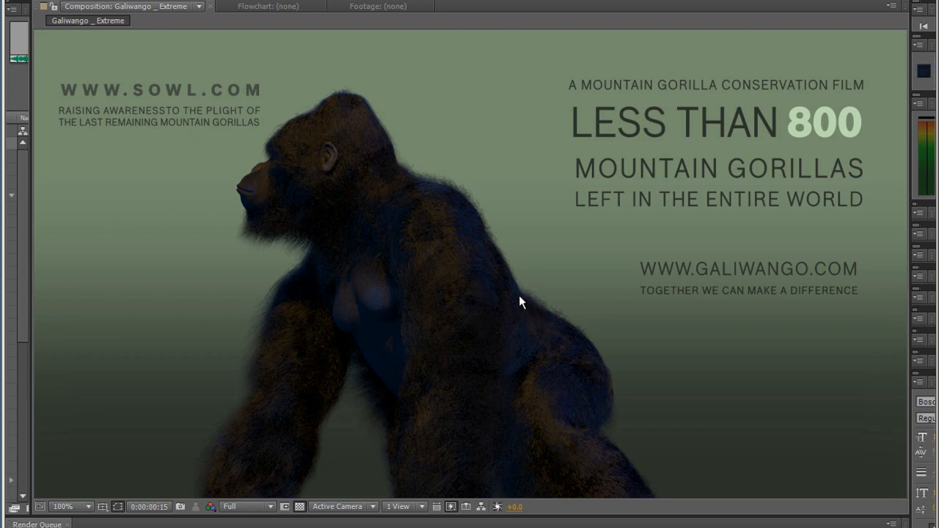
pyautogui.moveTo(792, 381)
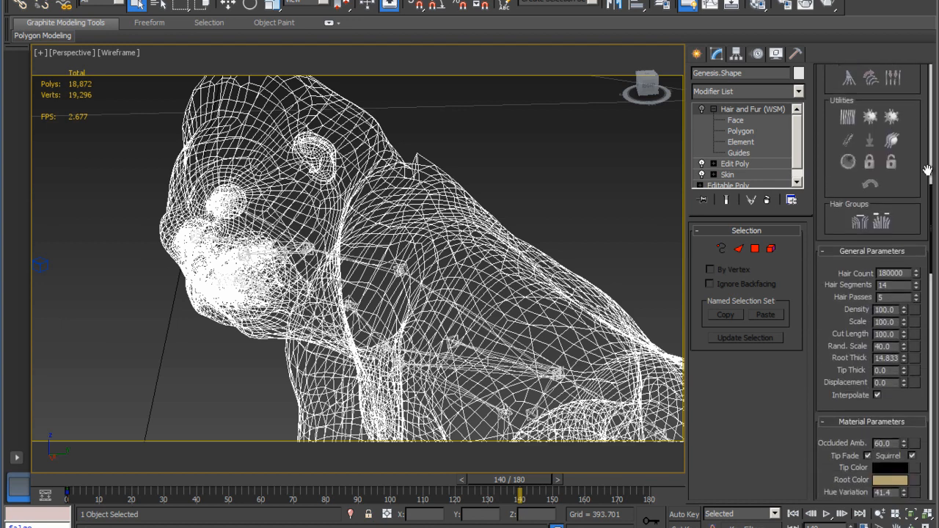
pyautogui.scroll(-3)
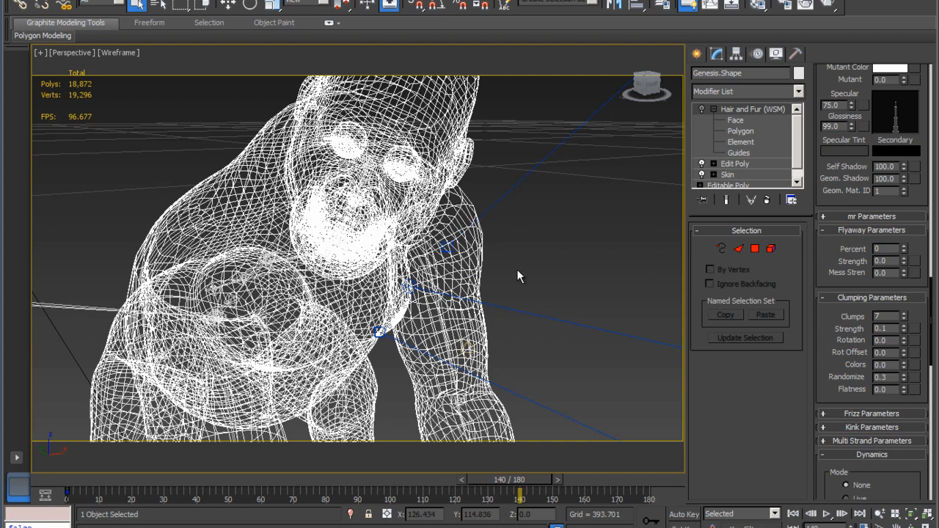
pyautogui.moveTo(513, 263)
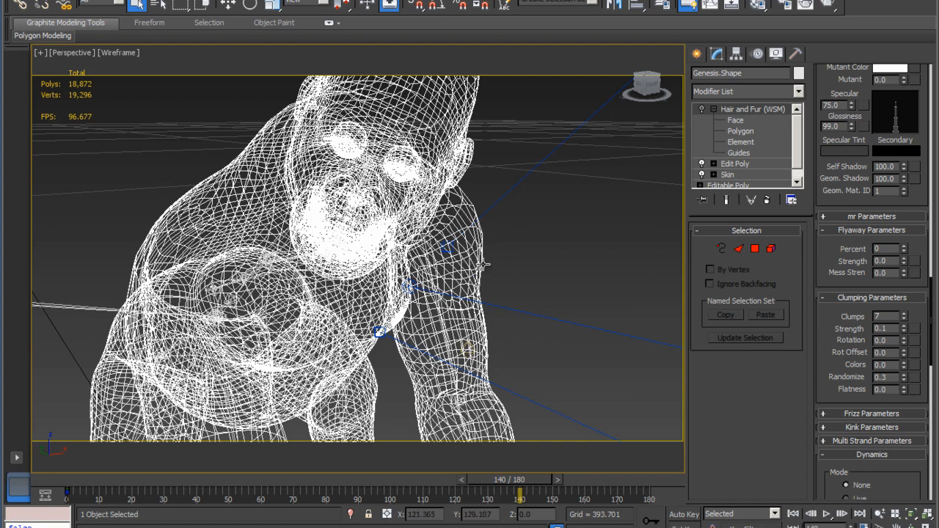
pyautogui.moveTo(598, 302)
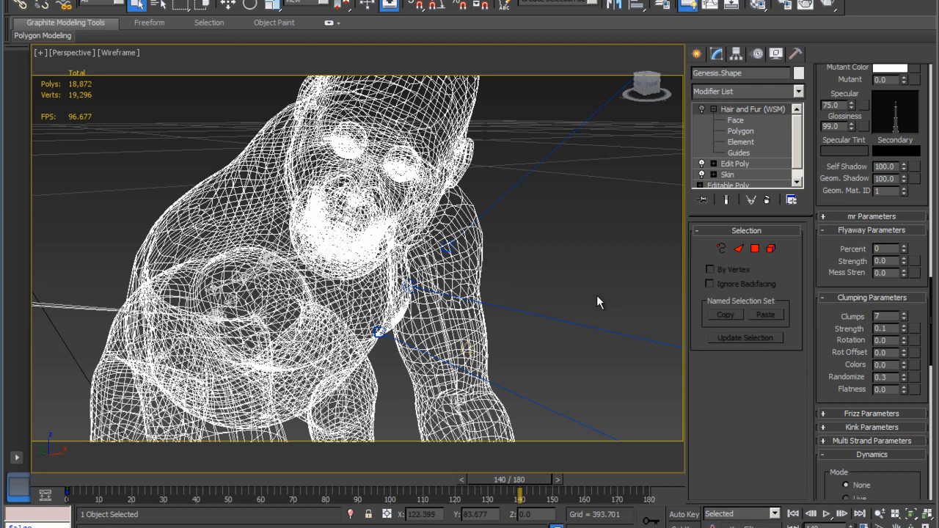
pyautogui.moveTo(719, 185)
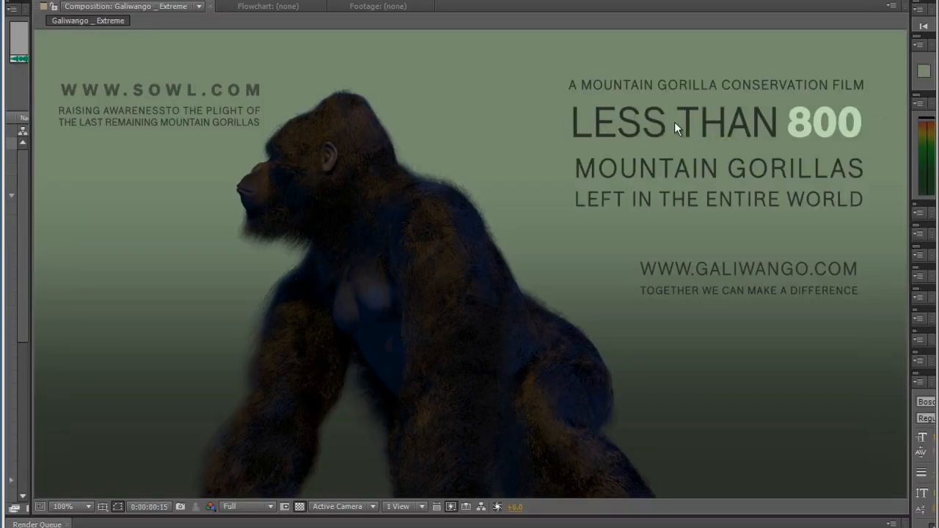
pyautogui.moveTo(654, 296)
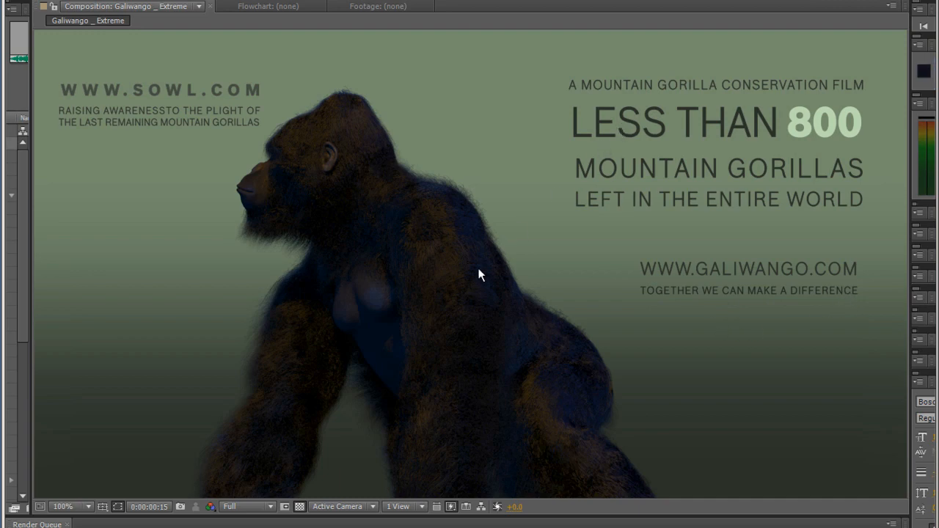
pyautogui.moveTo(470, 314)
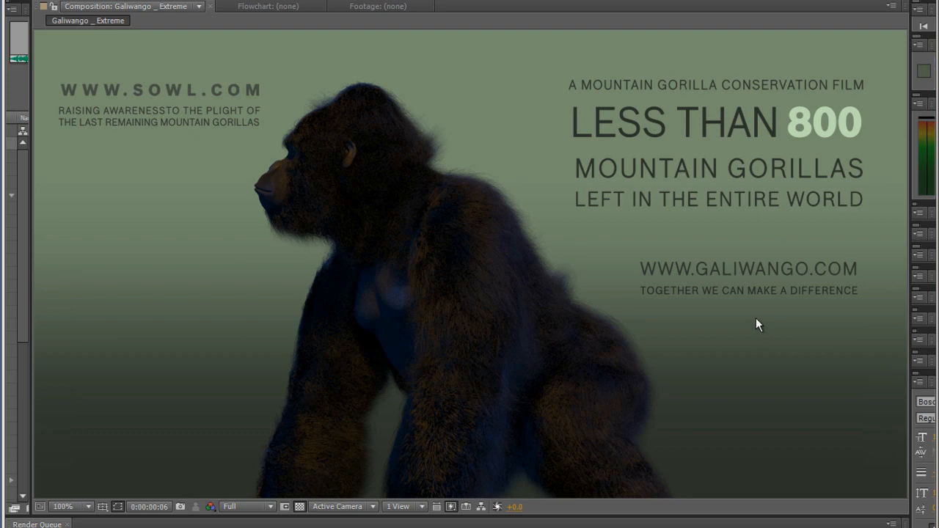
pyautogui.moveTo(628, 232)
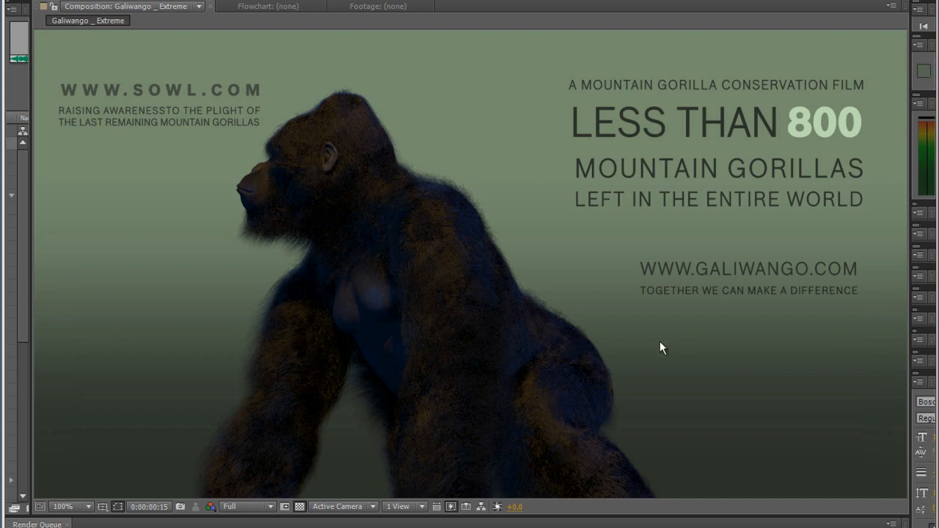
pyautogui.moveTo(484, 363)
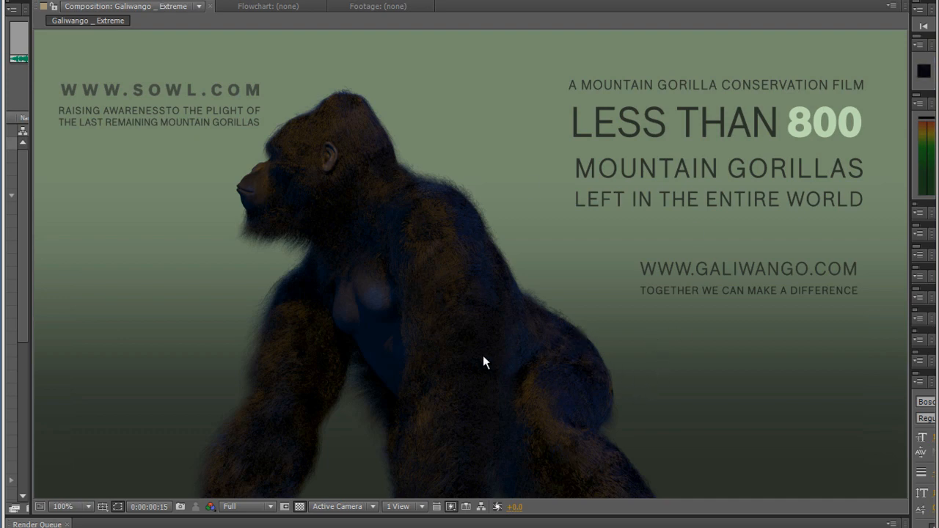
pyautogui.moveTo(496, 393)
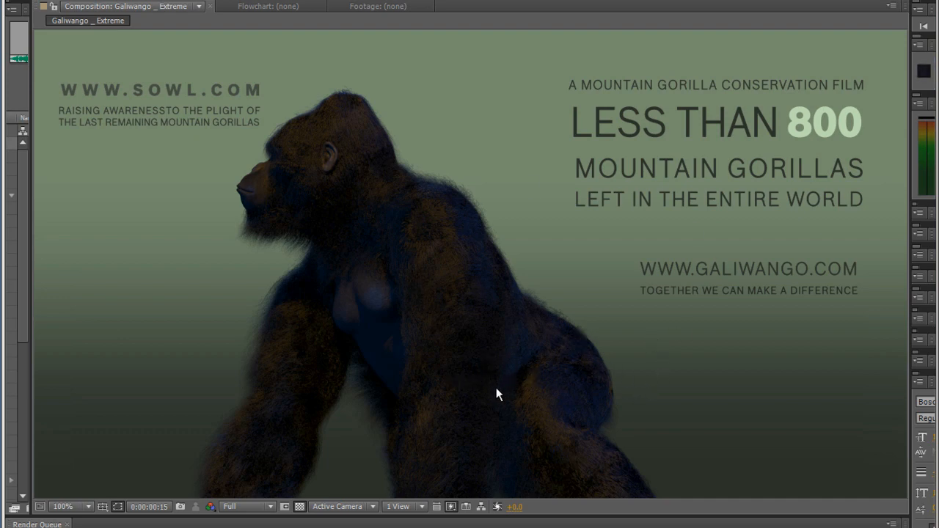
pyautogui.moveTo(710, 448)
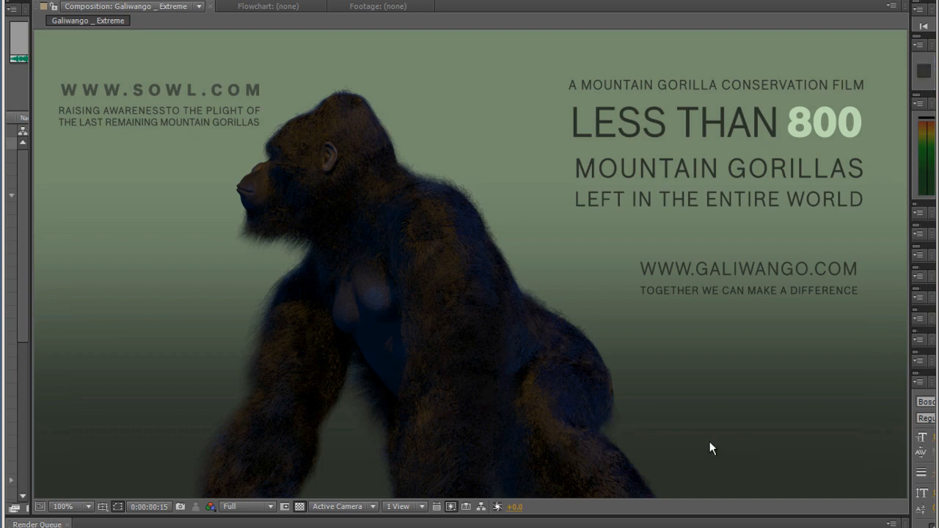